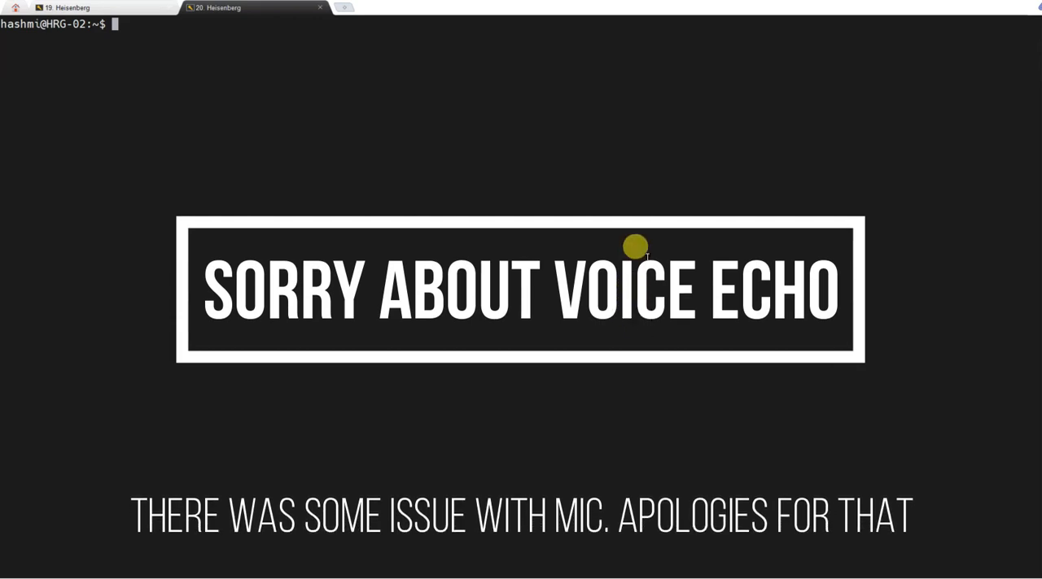
pyautogui.moveTo(635, 251)
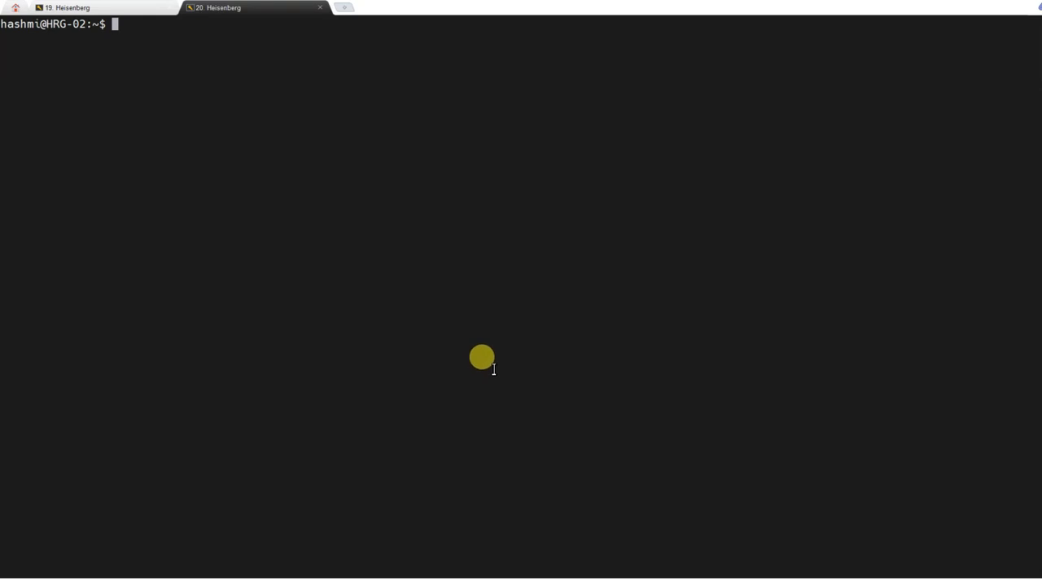
# - Run sudo adduser gaussian, accepting defaults with no password, and check the group assignment output
pyautogui.write('sudo adduser gaussian')
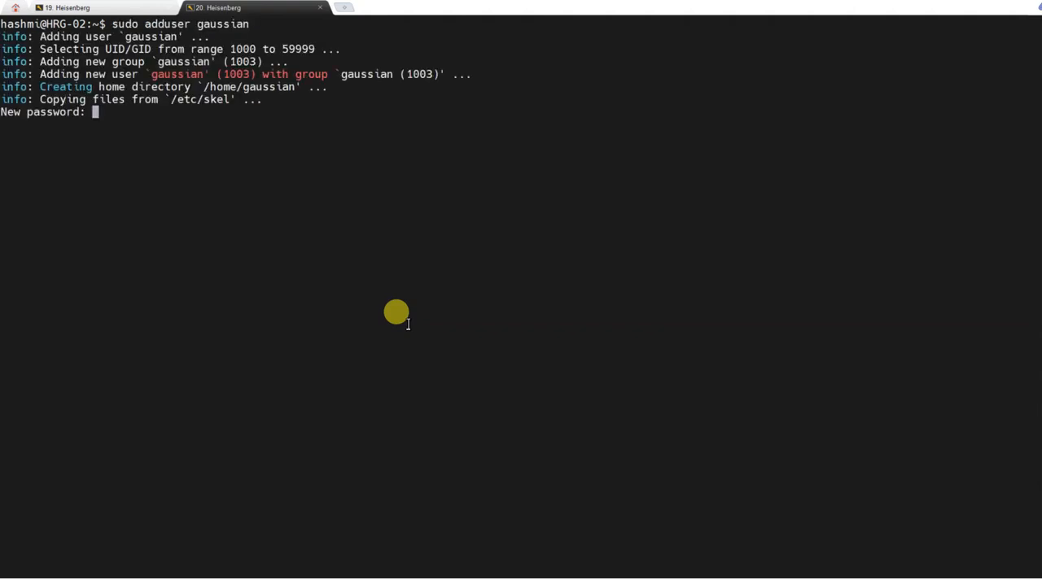
pyautogui.press('Enter')
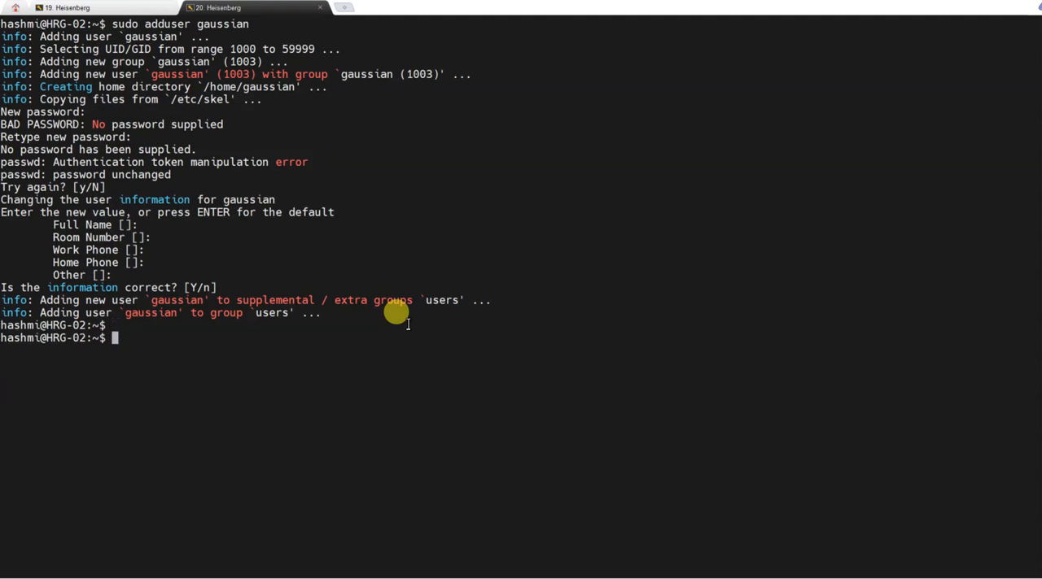
pyautogui.moveTo(245, 75)
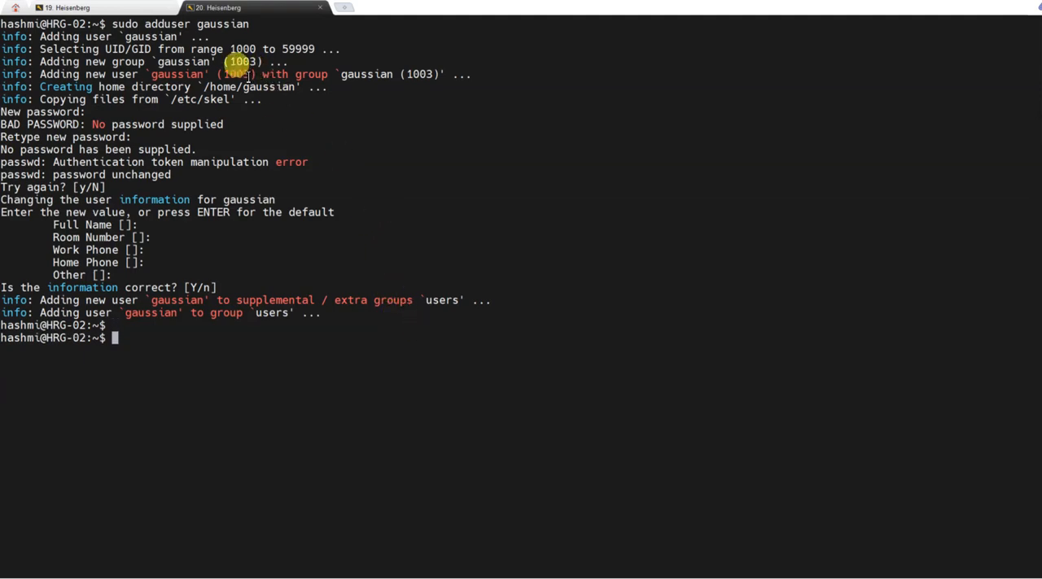
pyautogui.moveTo(221, 75); pyautogui.dragTo(437, 75)
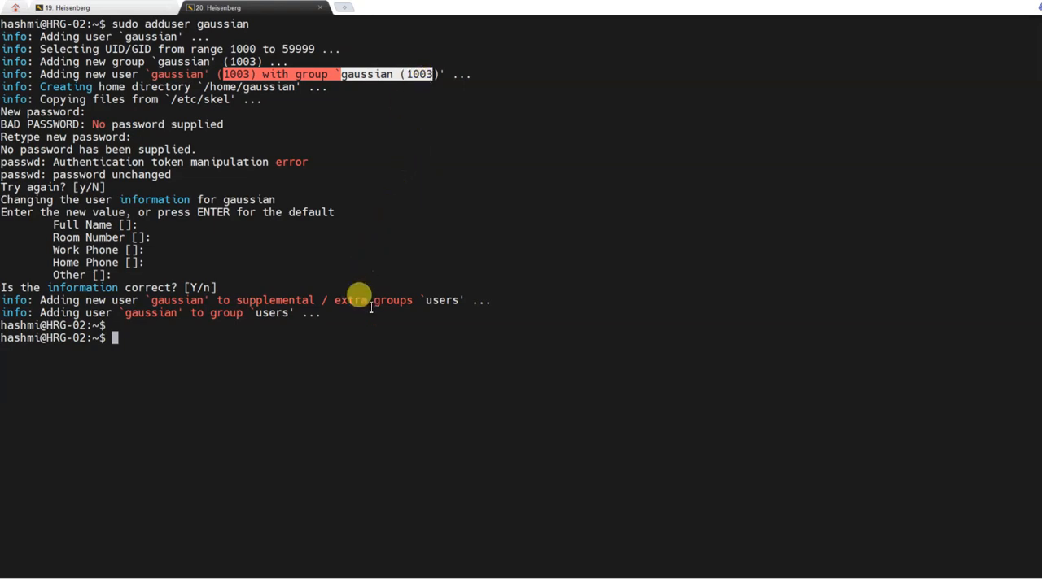
pyautogui.moveTo(358, 386)
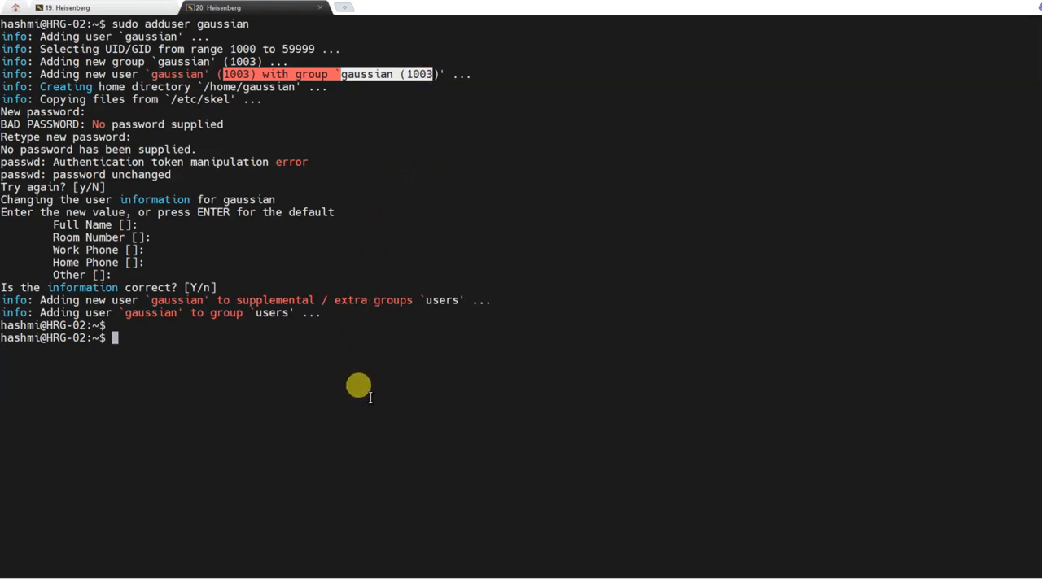
pyautogui.moveTo(351, 371)
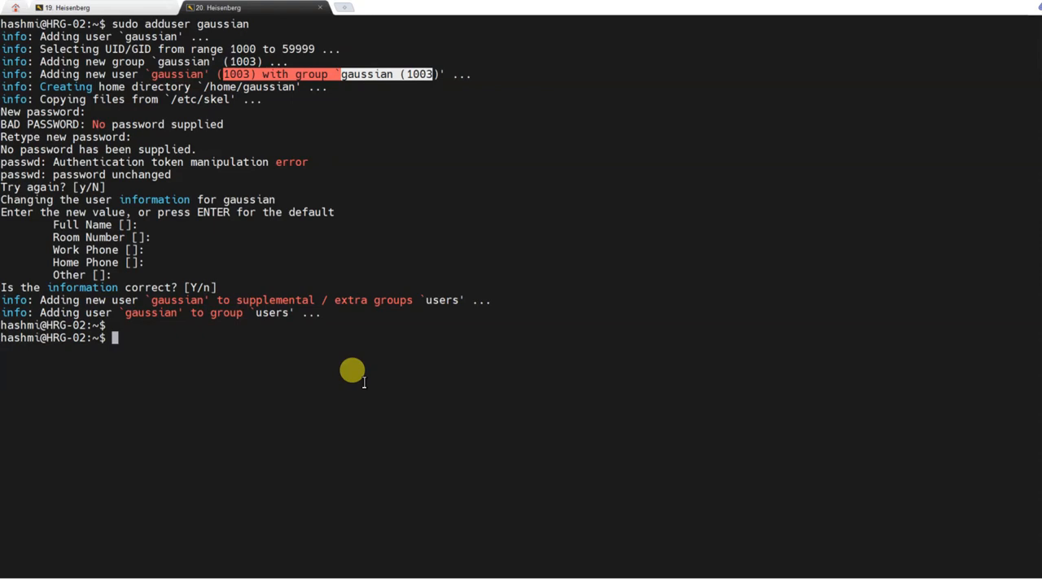
pyautogui.moveTo(350, 368)
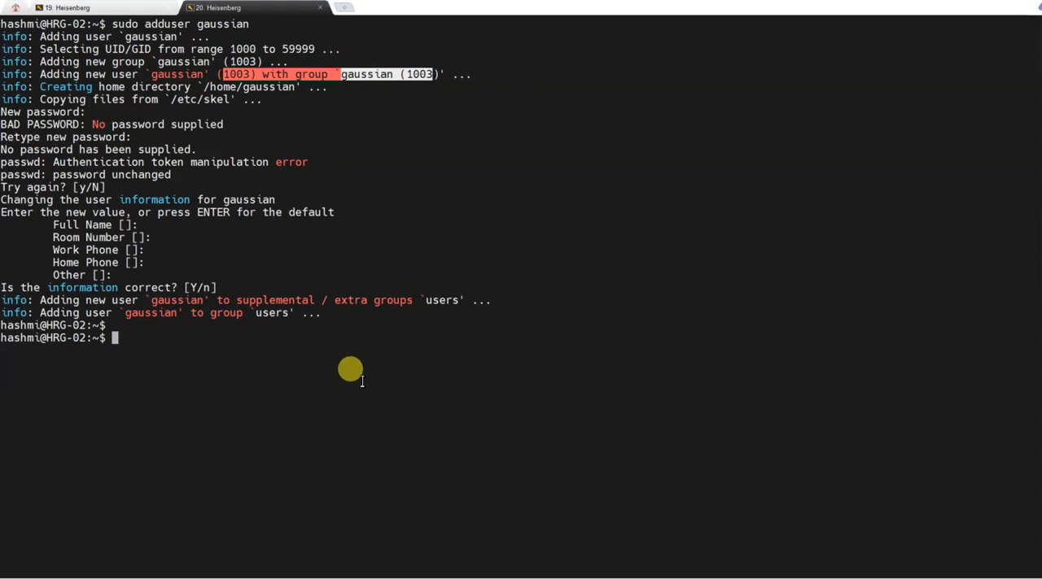
pyautogui.moveTo(362, 303)
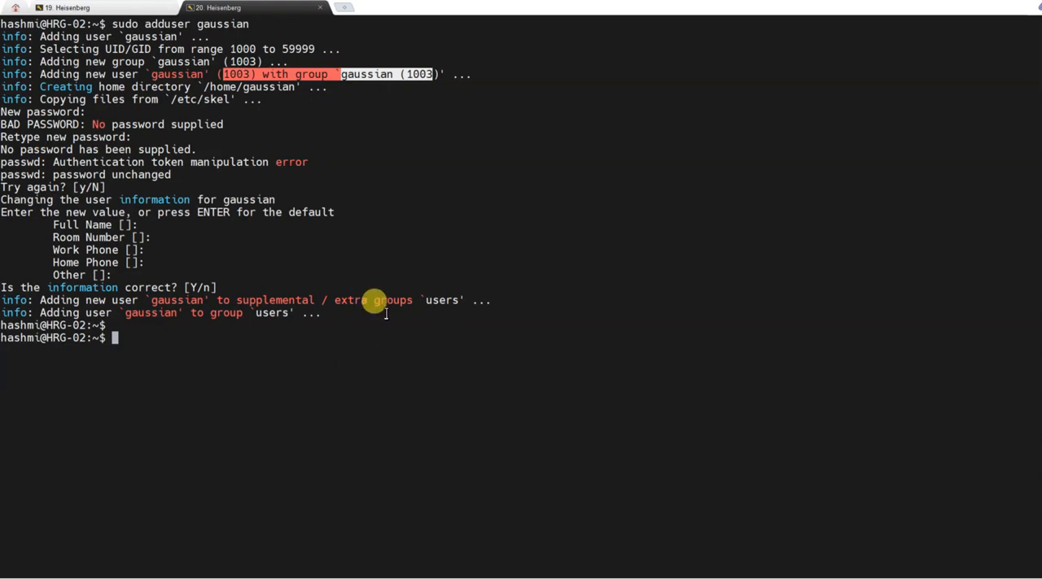
pyautogui.moveTo(234, 361)
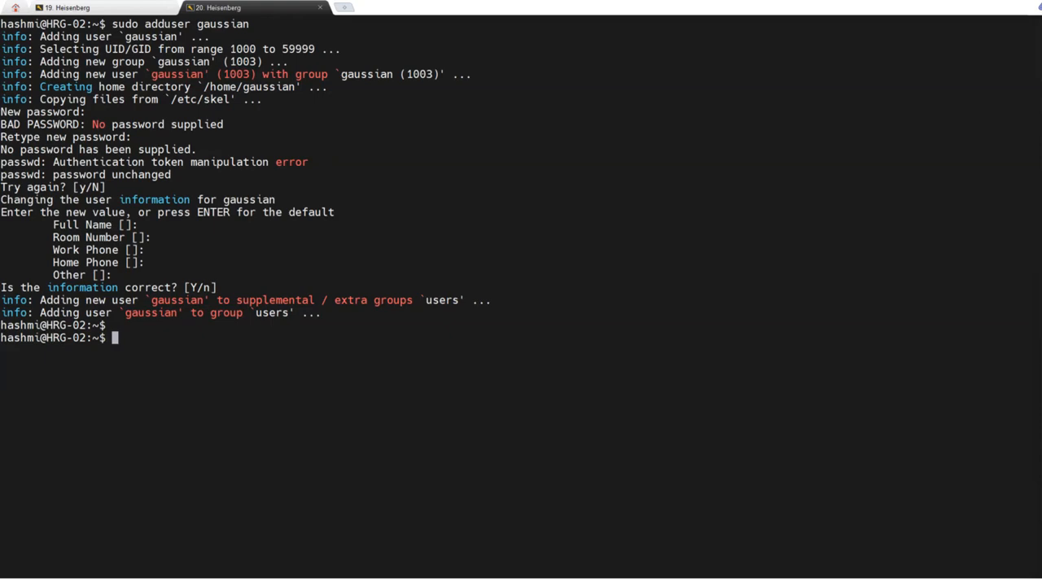
# - Make /software and /software/scratch with sudo mkdir
pyautogui.write('sudo mkdir /software')
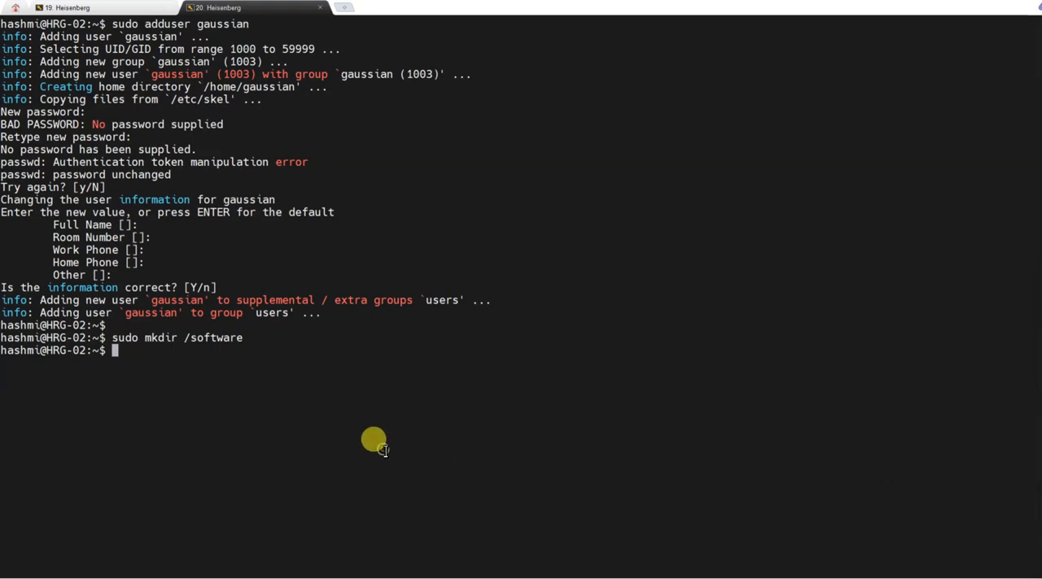
pyautogui.write('sudo mkdir /software/scratch')
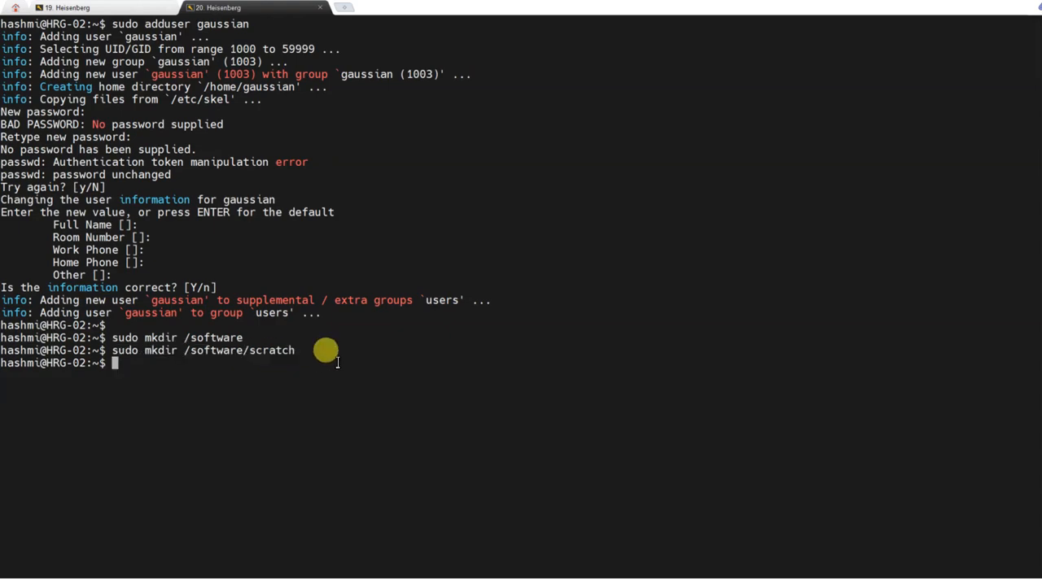
pyautogui.moveTo(257, 350)
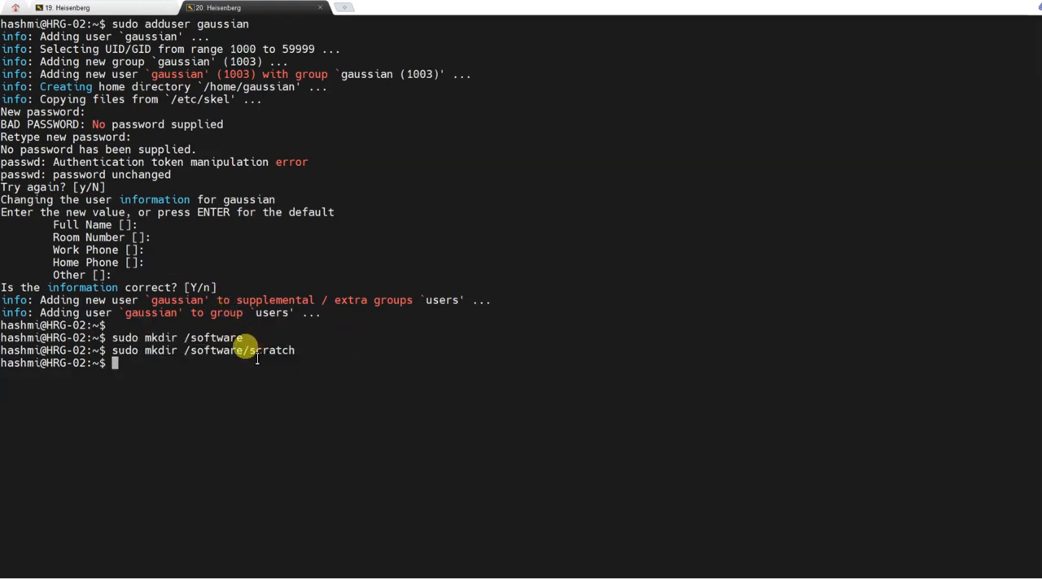
pyautogui.doubleClick(270, 352)
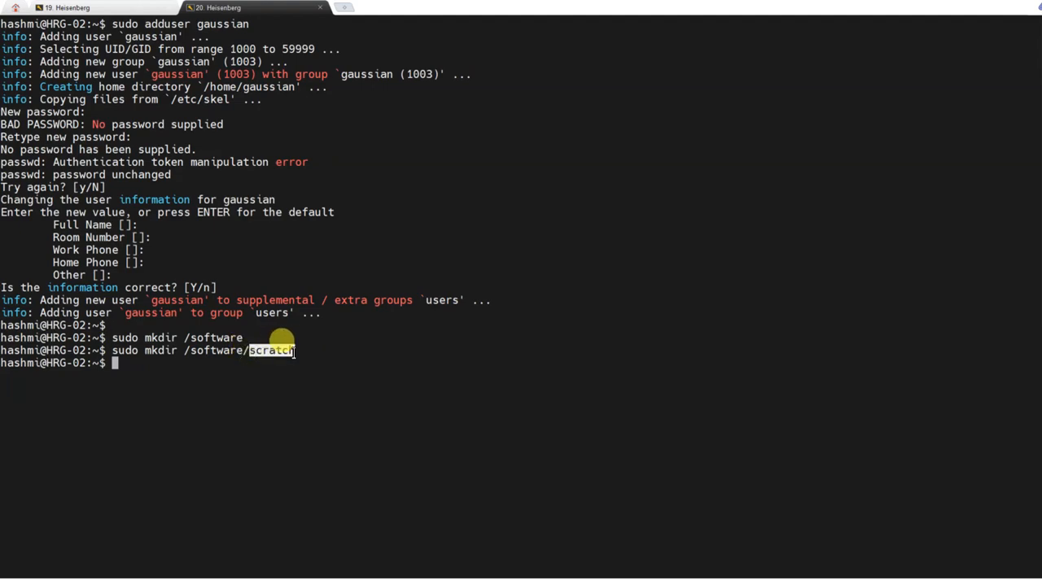
pyautogui.moveTo(221, 380)
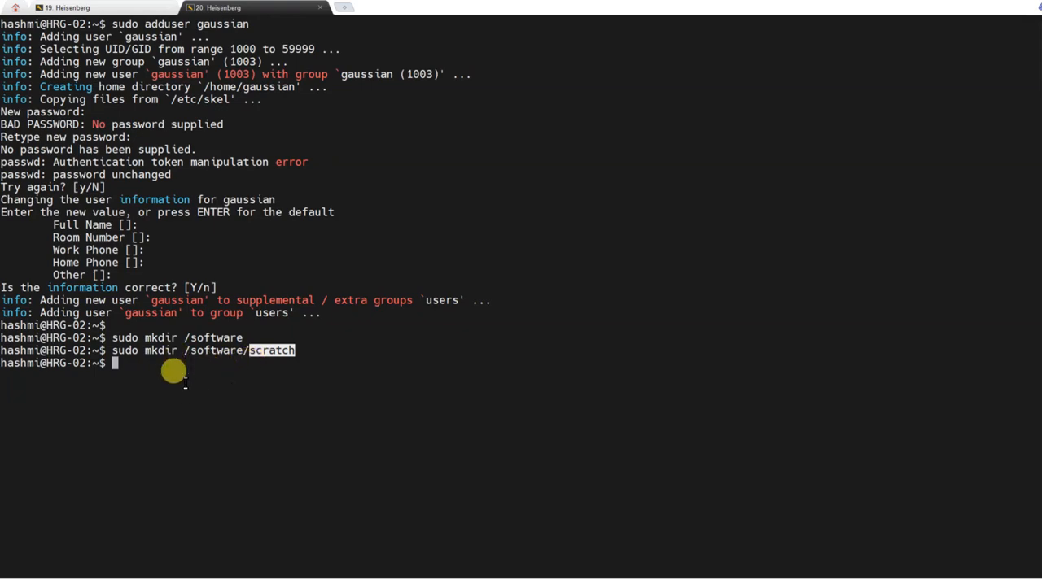
pyautogui.moveTo(177, 368)
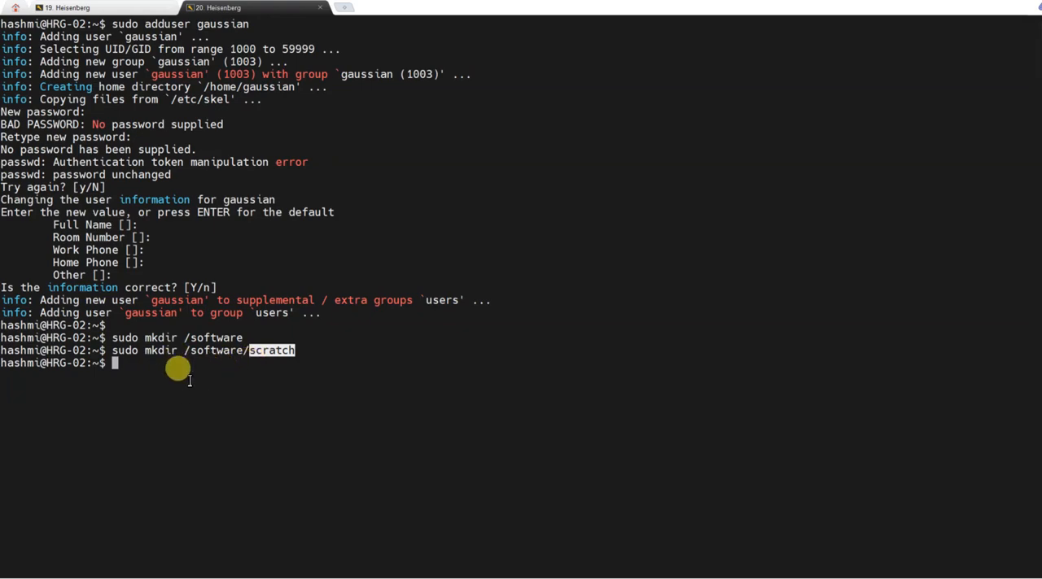
pyautogui.moveTo(268, 368)
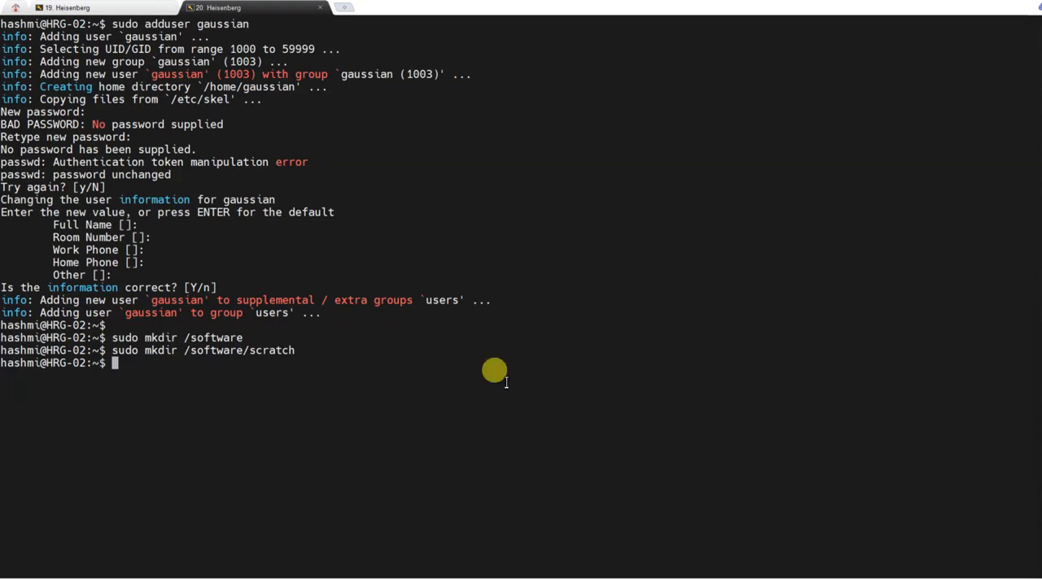
pyautogui.moveTo(136, 337)
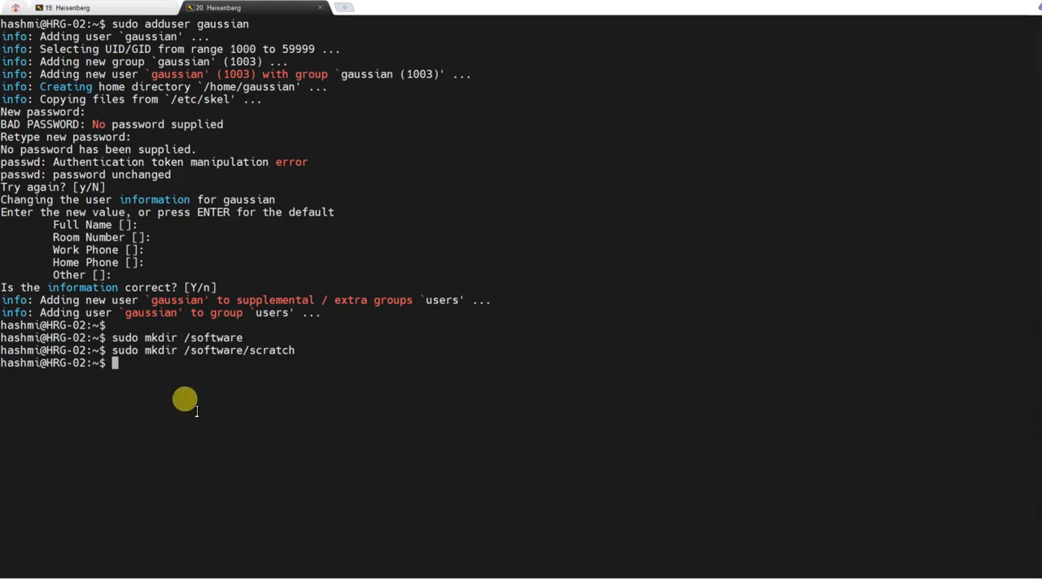
# - Add user hashmi to the gaussian group and create /software/gaussian with sudo mkdir
pyautogui.write('sudo usermod -G gaussian hashmi')
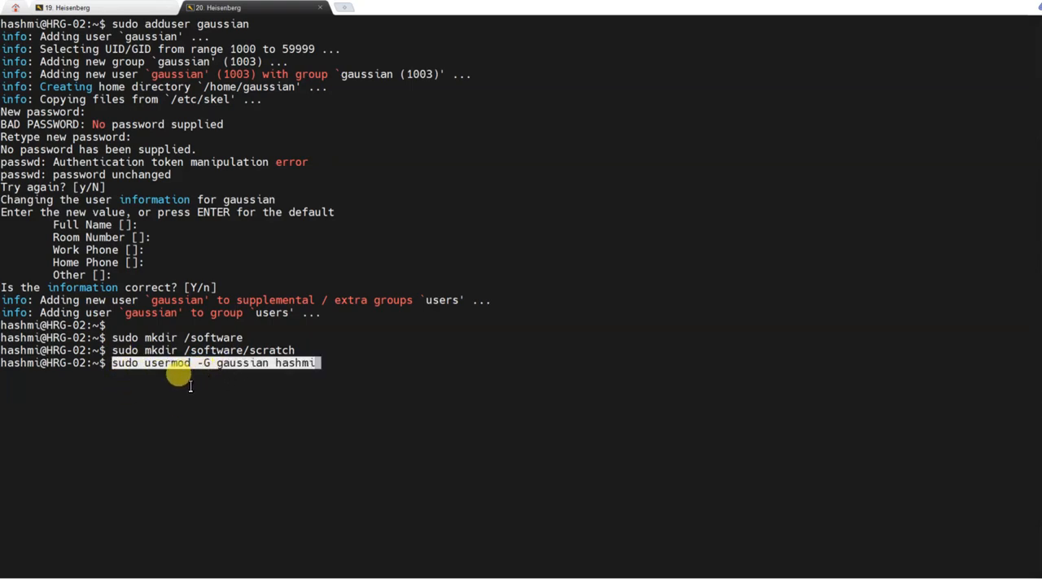
pyautogui.moveTo(303, 366)
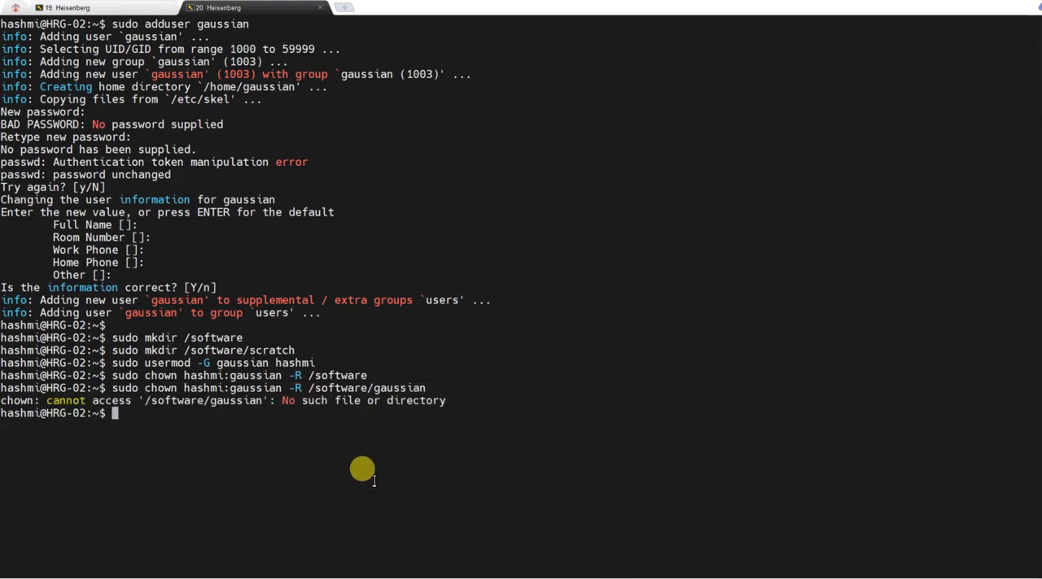
pyautogui.write('sudo mkdir')
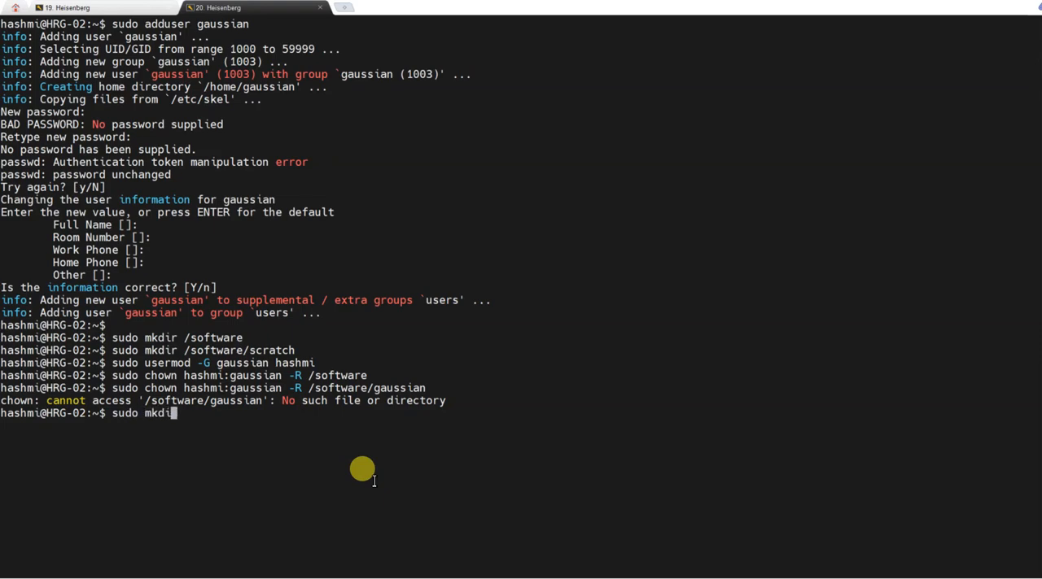
pyautogui.write('/sofr')
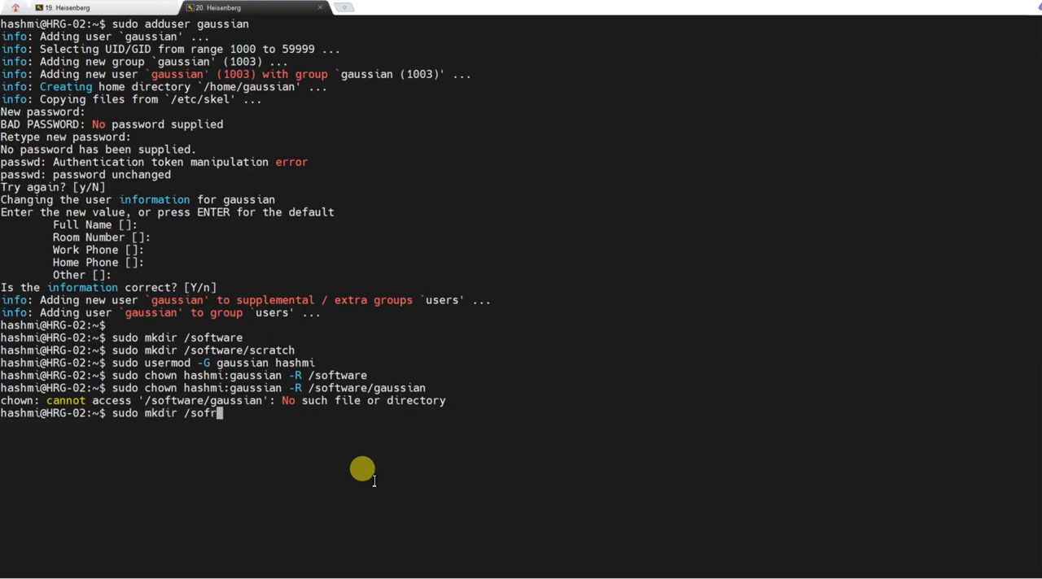
pyautogui.write('software/')
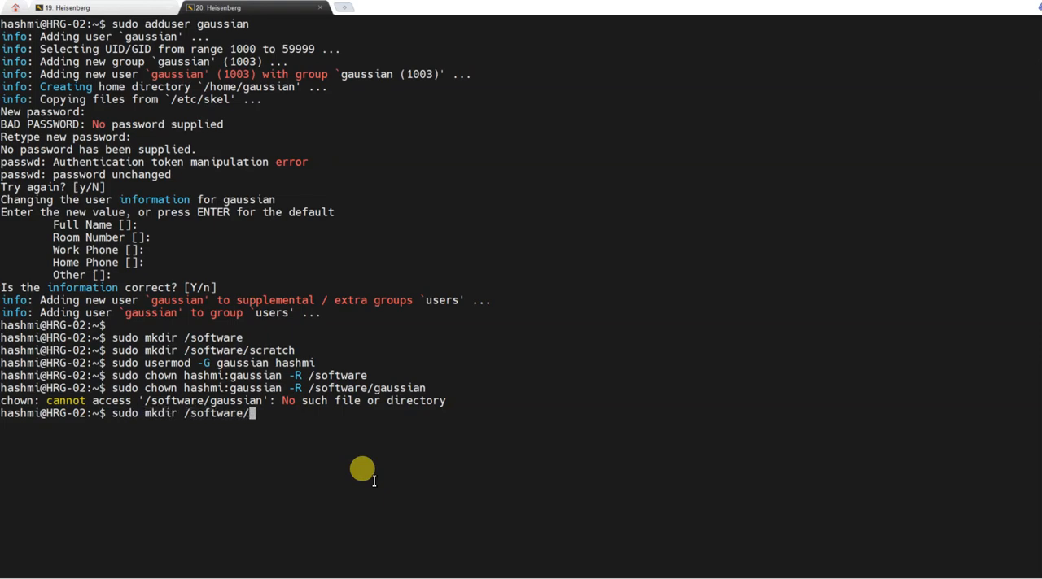
pyautogui.write('gas')
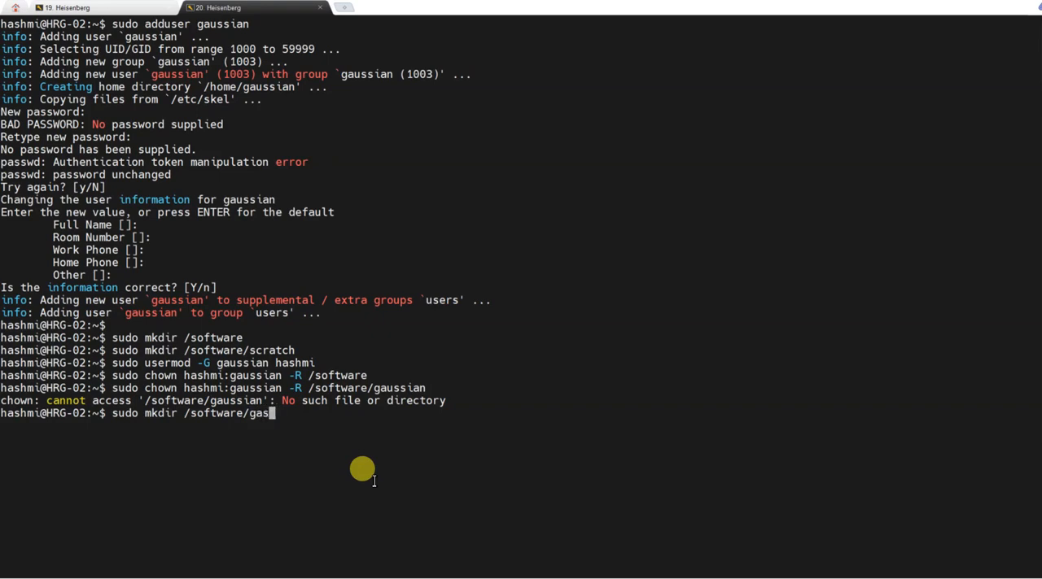
pyautogui.write('sian')
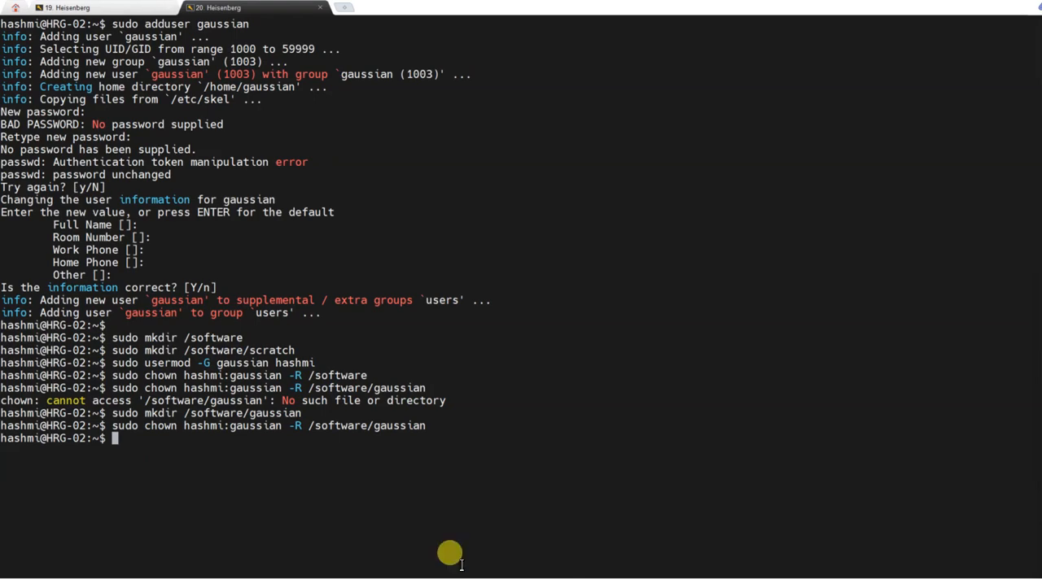
# - Apply chmod -R 770 to /software/gaussian and change into /software to list it
pyautogui.write('sudo chmod -R 770 /software/gaussian')
pyautogui.write('sudo chmod -R 777 /software/scratch')
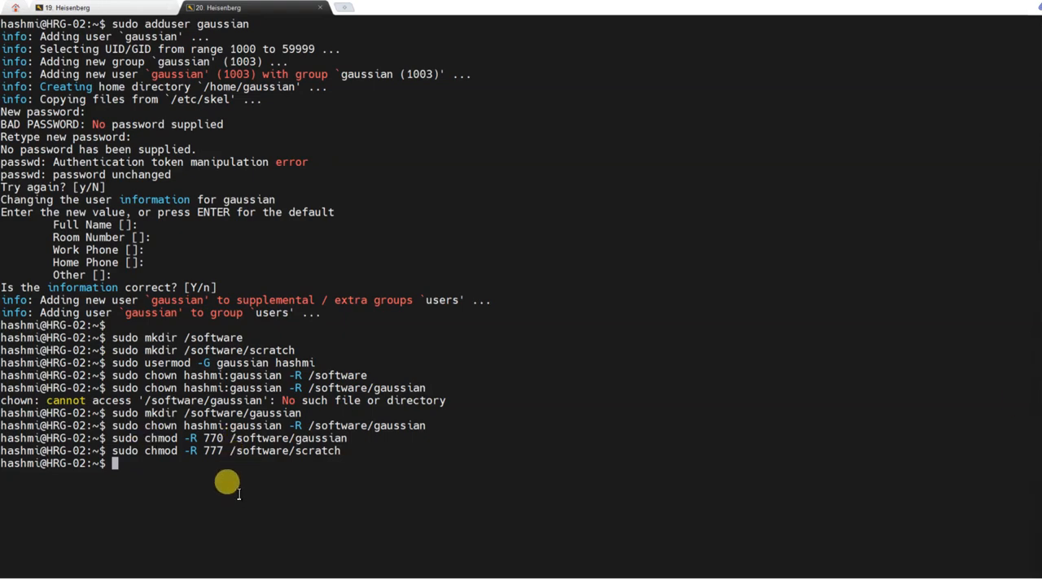
pyautogui.moveTo(232, 472)
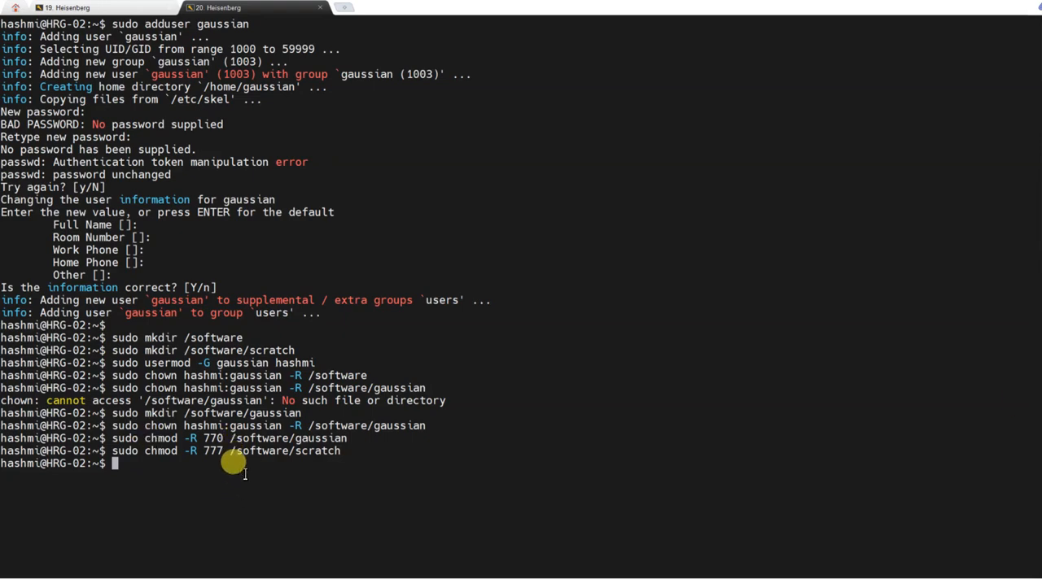
pyautogui.write('c')
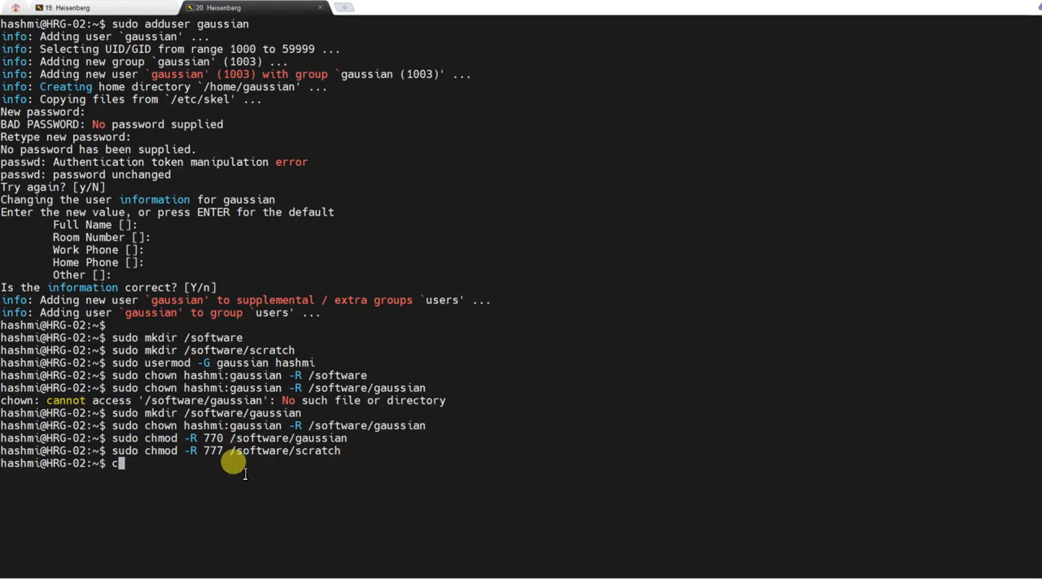
pyautogui.write('d /software/')
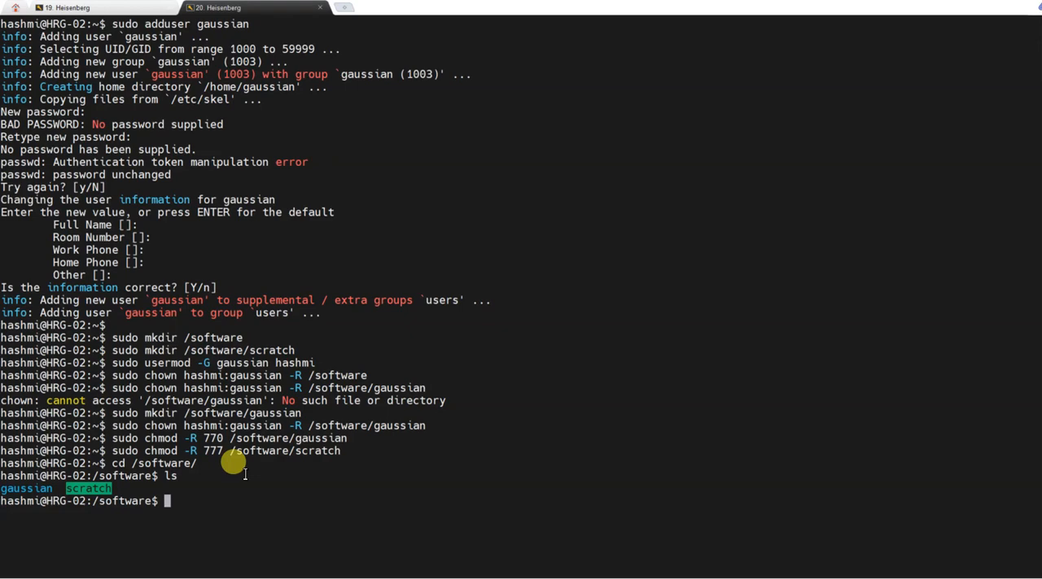
# - scp -r the gaussian and orca folders from /nfs/software into /software, then cd home
pyautogui.write('scp -r /nfs/software/')
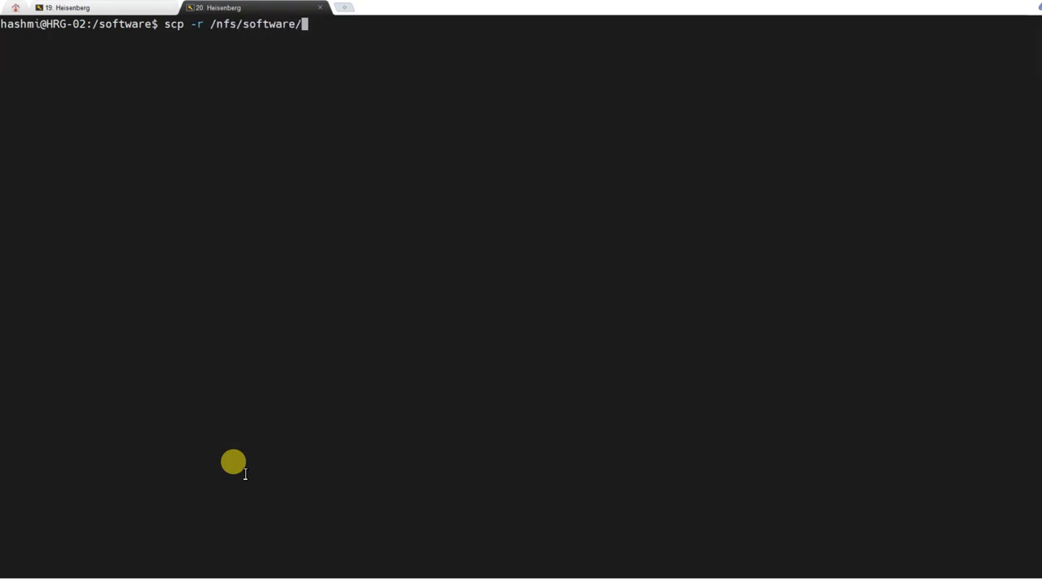
pyautogui.write('g')
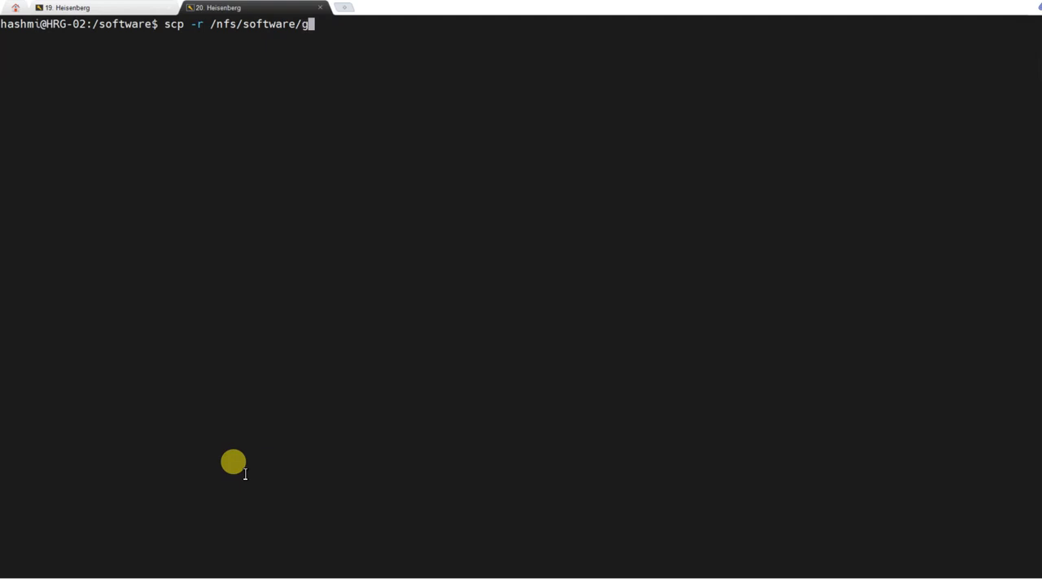
pyautogui.write('aussian/')
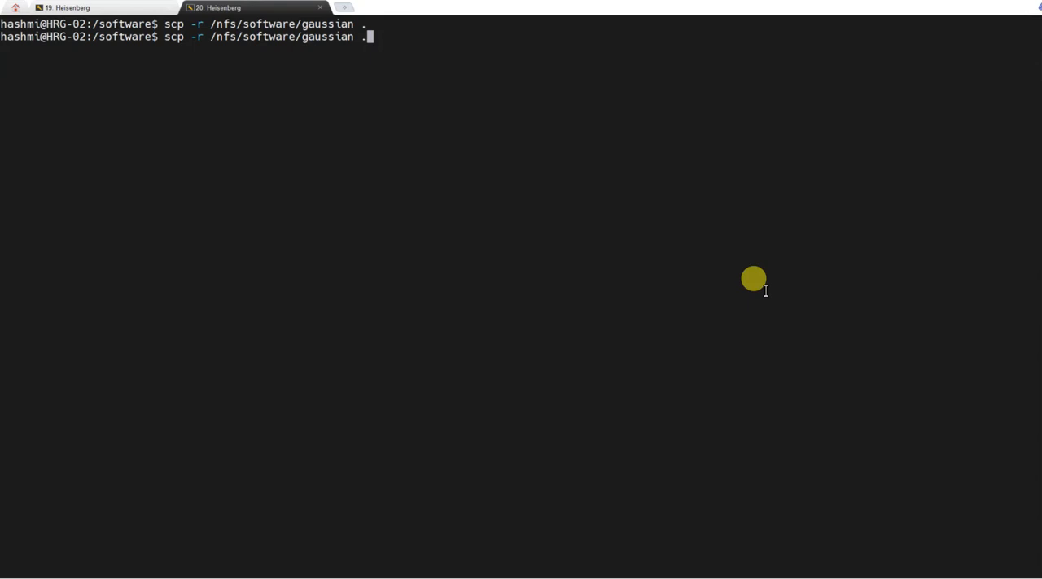
pyautogui.press('BackSpace')
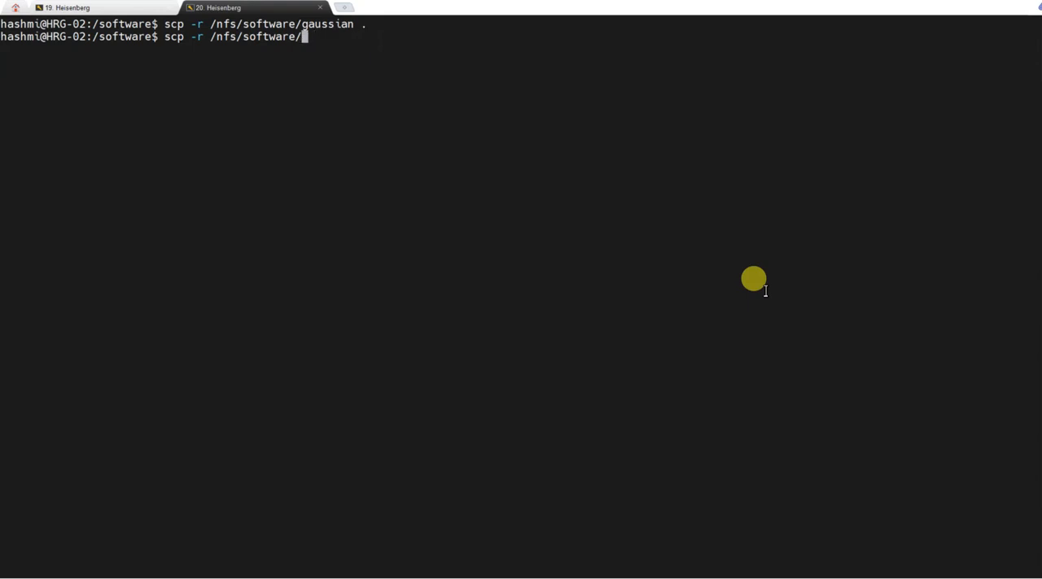
pyautogui.write('orca')
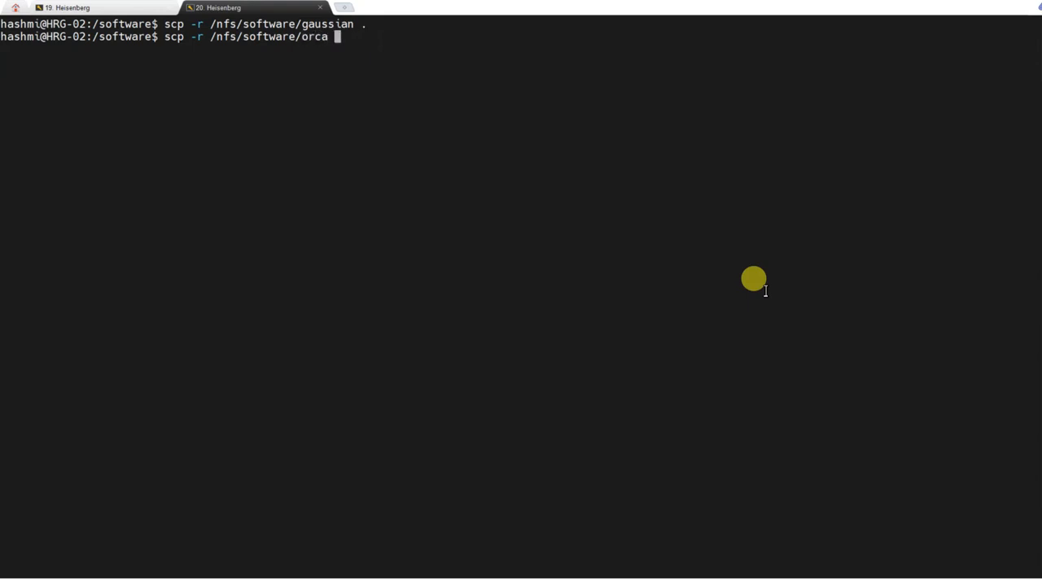
pyautogui.write('.')
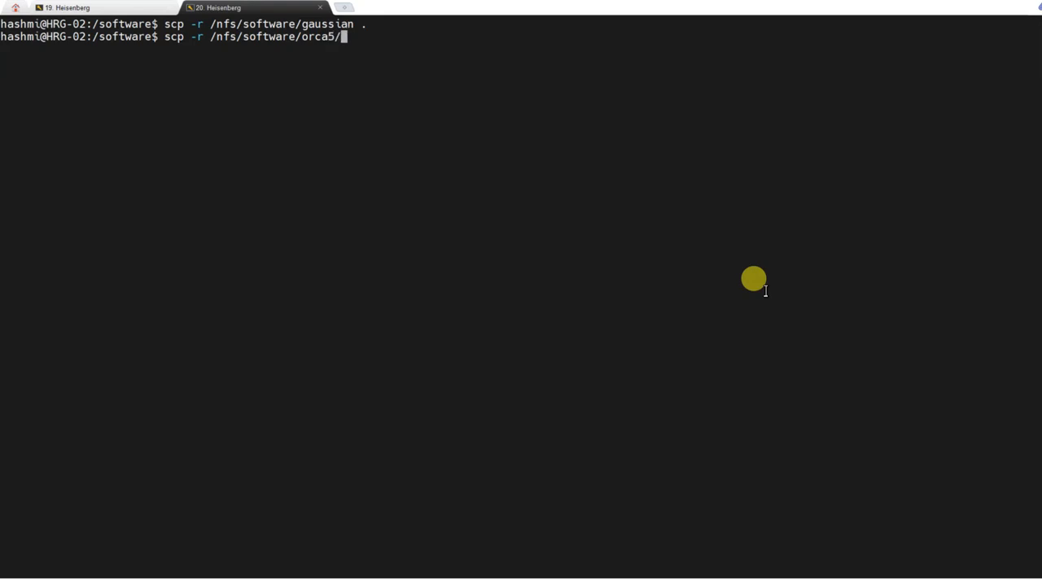
pyautogui.write('.')
pyautogui.write('scp -r /nfs/software/Multiwfn_3.8 .')
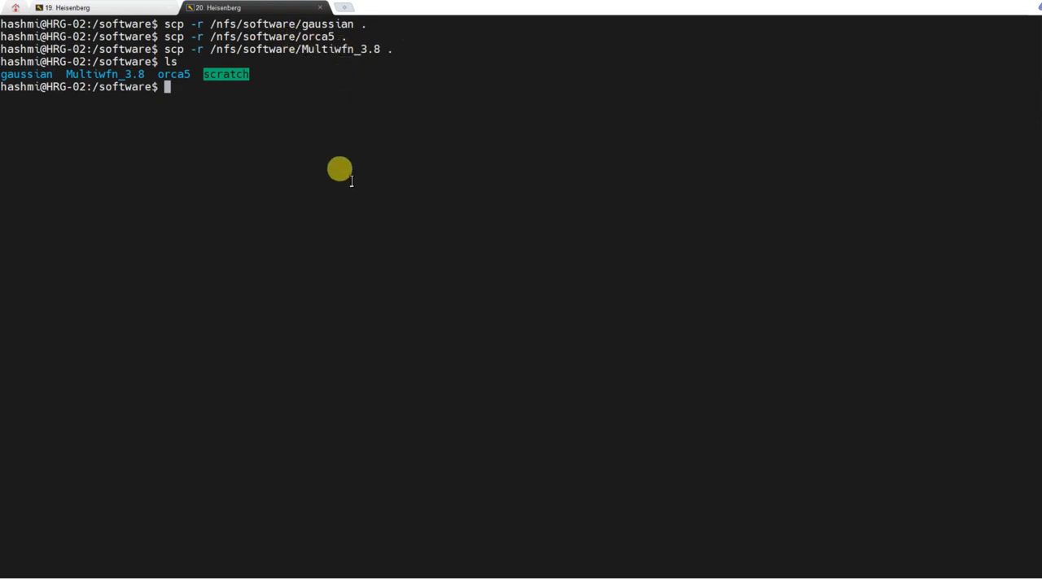
pyautogui.write('cd')
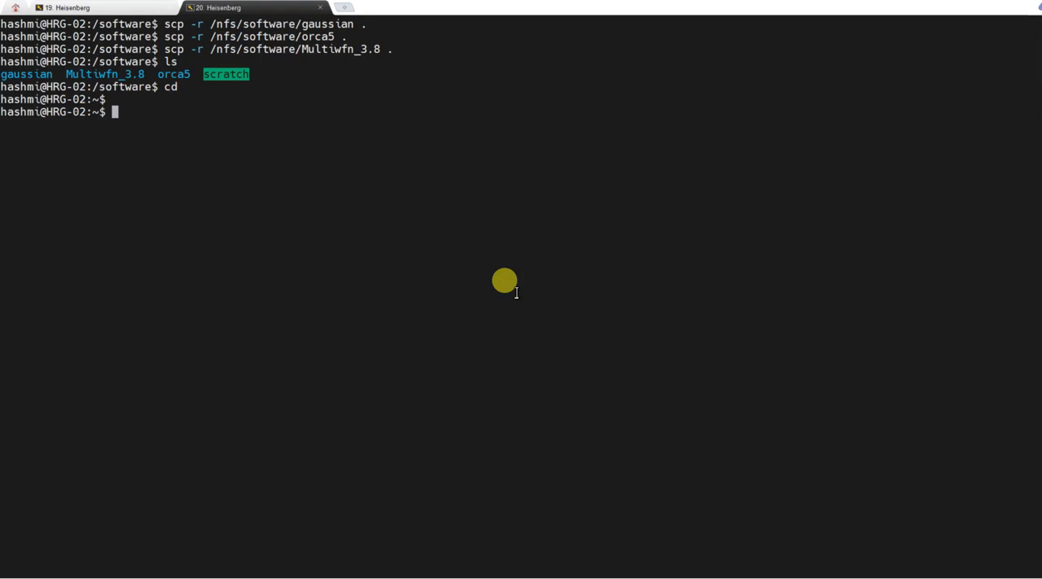
pyautogui.moveTo(387, 78)
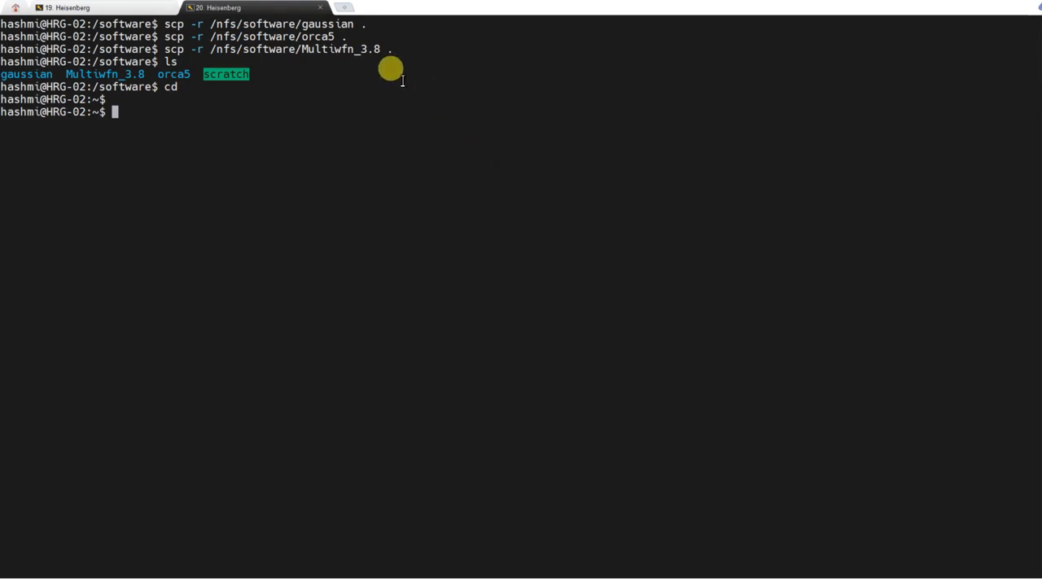
pyautogui.moveTo(267, 68)
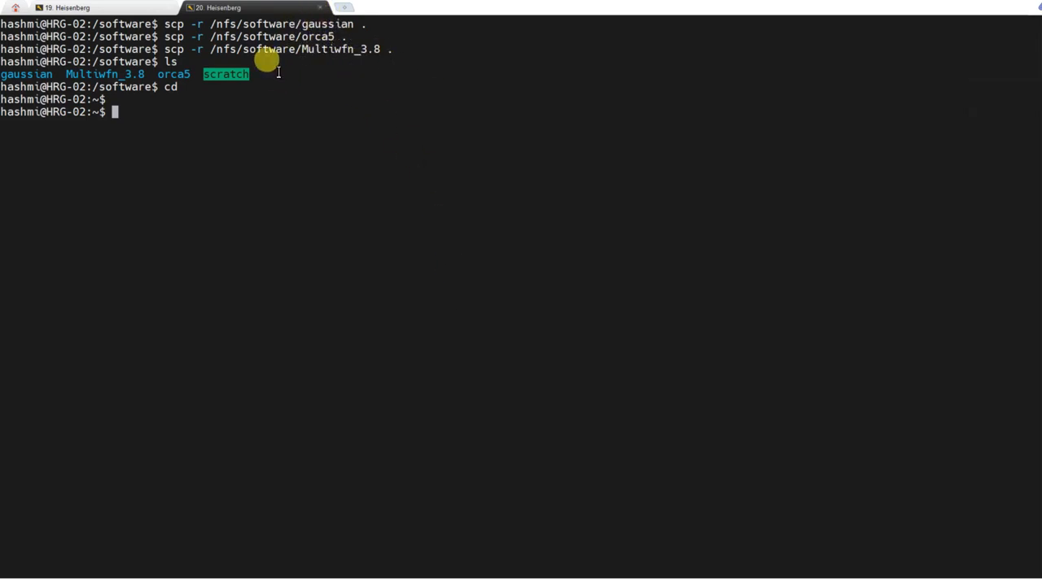
pyautogui.moveTo(329, 179)
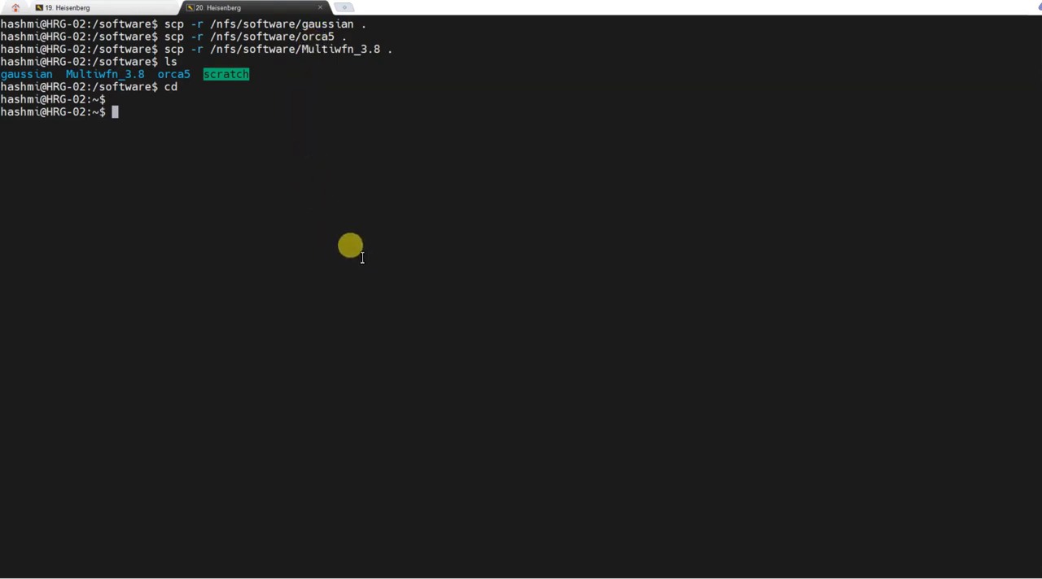
pyautogui.moveTo(371, 243)
pyautogui.write('cd')
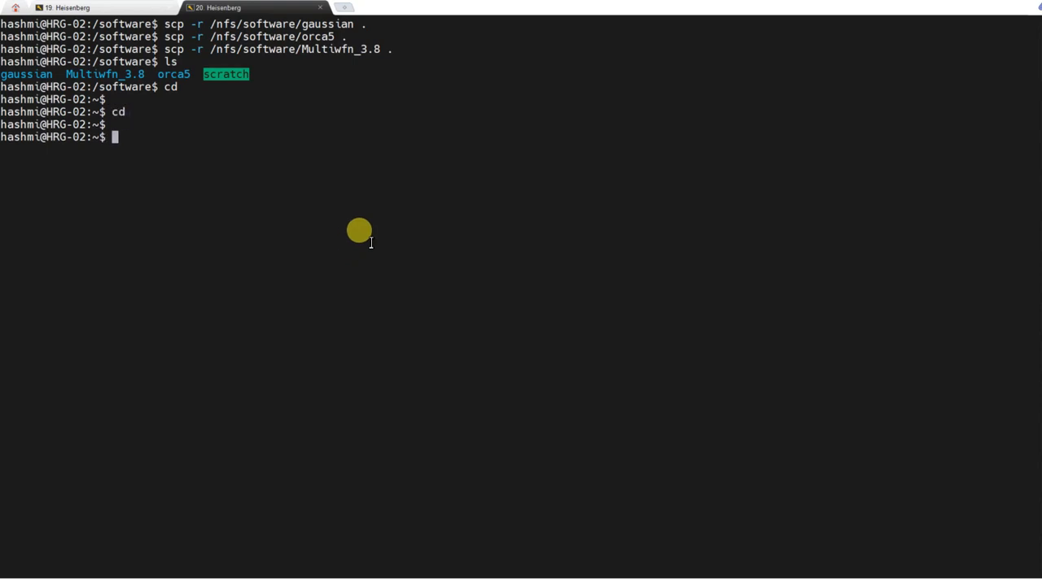
# - Edit .bashrc in nano and paste in the Gaussian, ORCA 5 and Multiwfn environment block
pyautogui.write('nano')
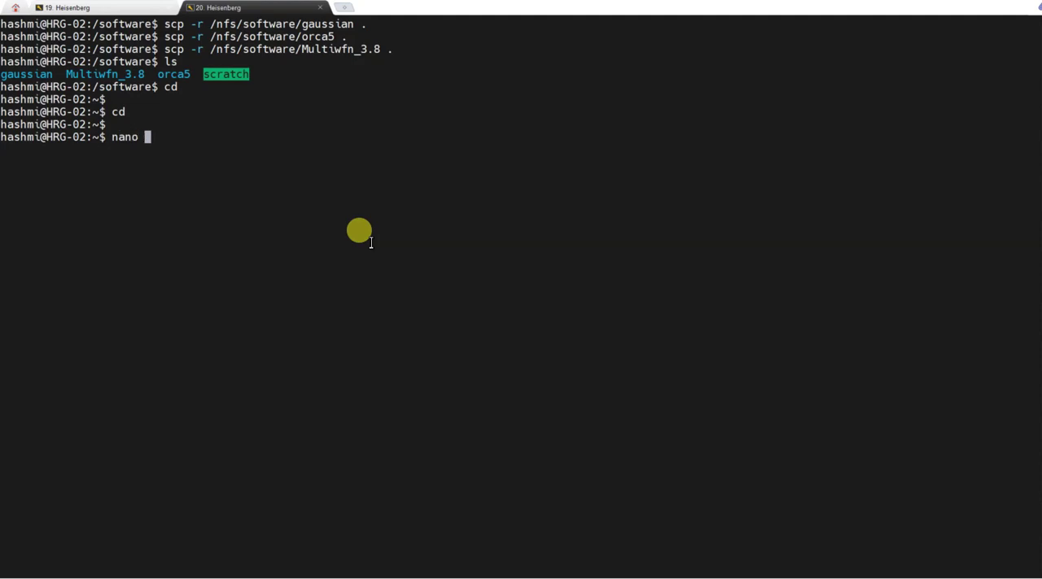
pyautogui.write('.ba')
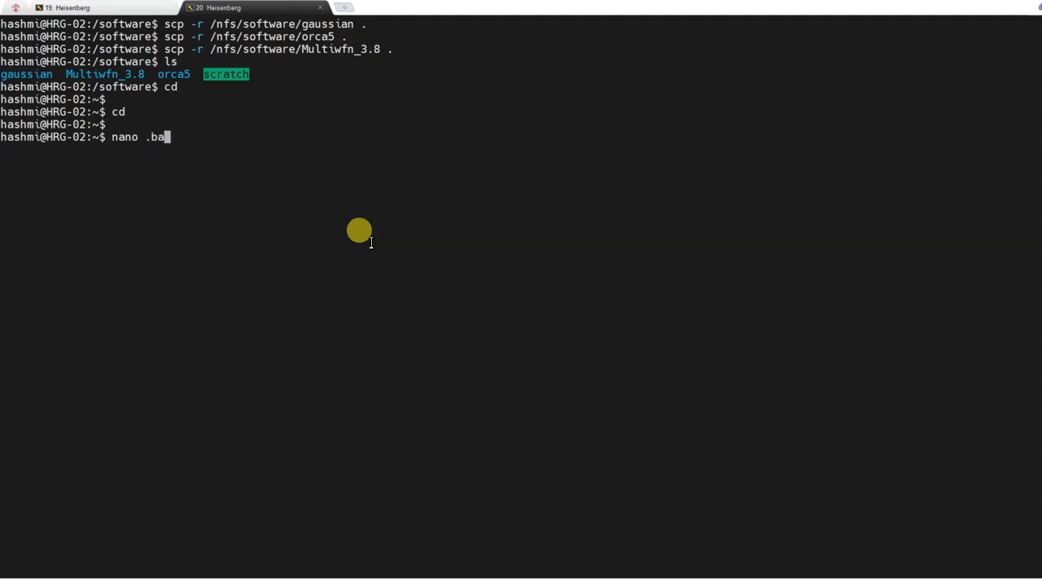
pyautogui.write('shrc')
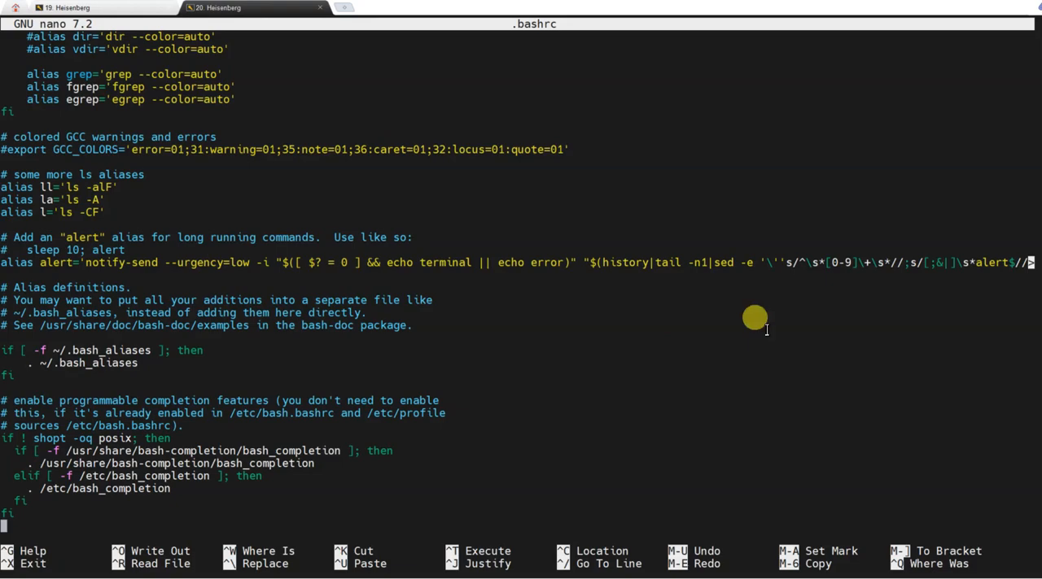
pyautogui.moveTo(500, 482)
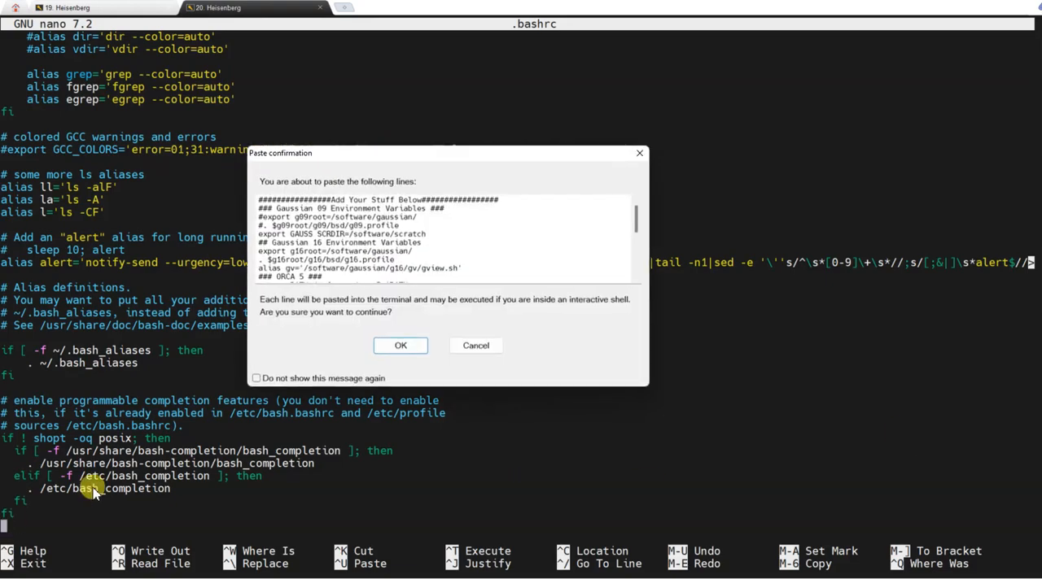
pyautogui.click(401, 347)
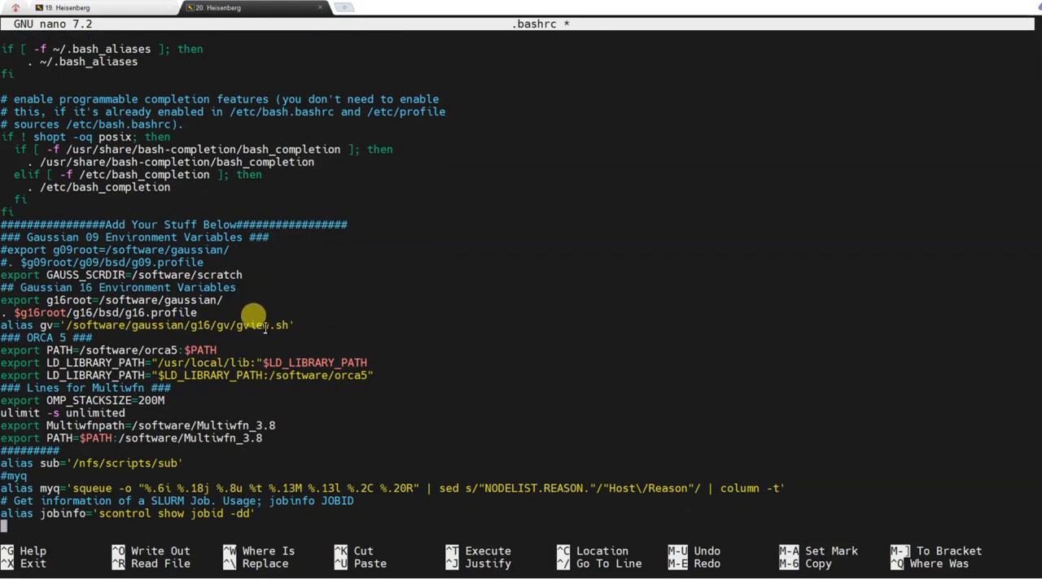
pyautogui.moveTo(114, 225)
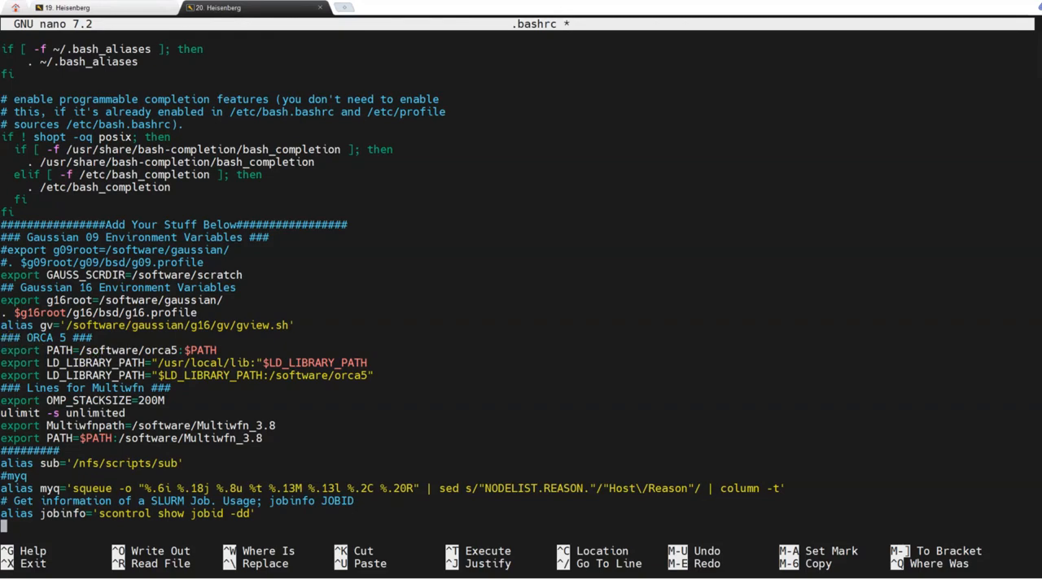
# - Review the pasted environment lines and write .bashrc out with Ctrl+O
pyautogui.moveTo(45, 350); pyautogui.dragTo(378, 376)
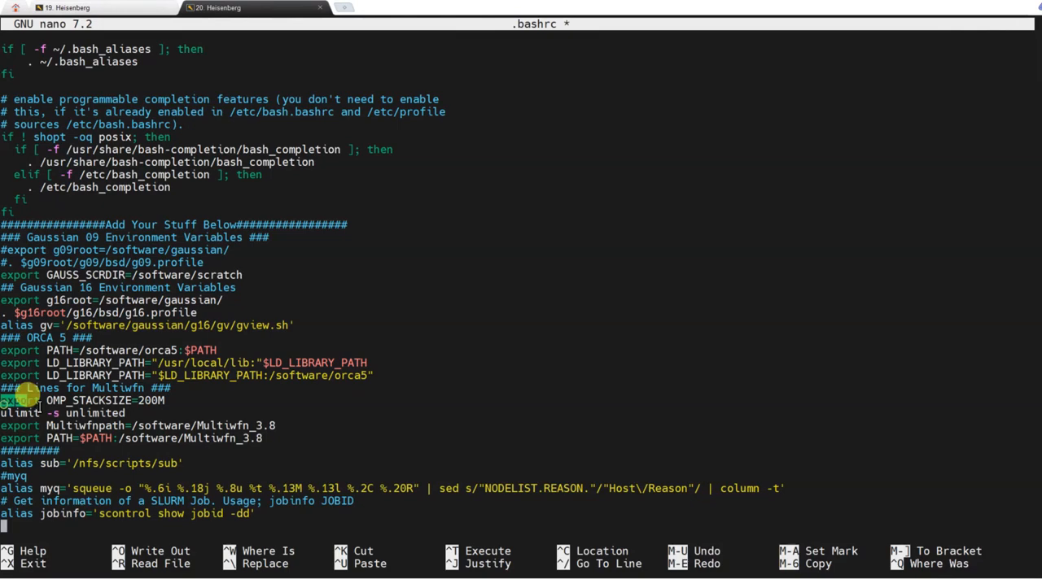
pyautogui.moveTo(46, 401); pyautogui.dragTo(280, 438)
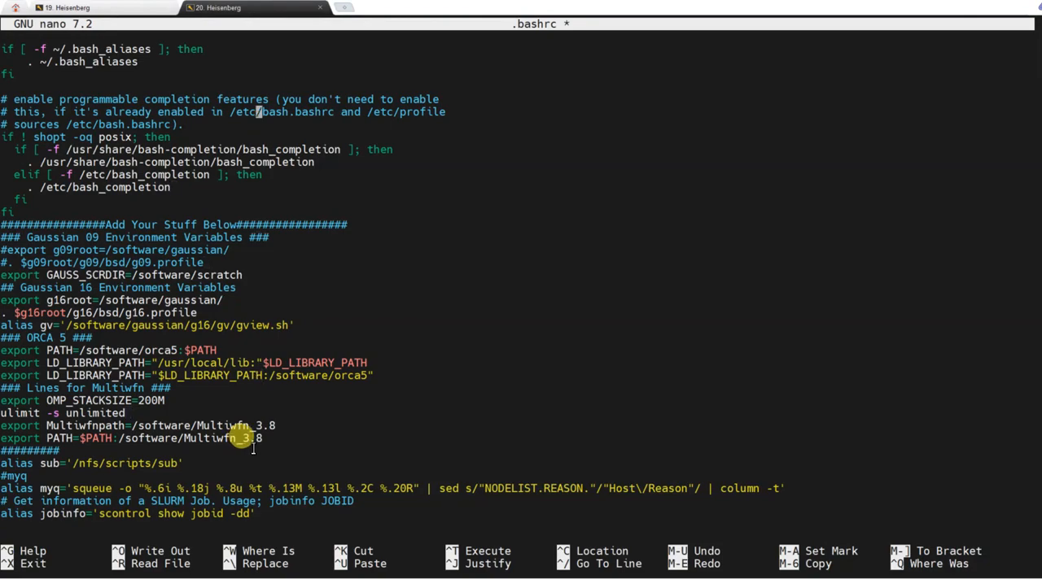
pyautogui.press('ctrl+o')
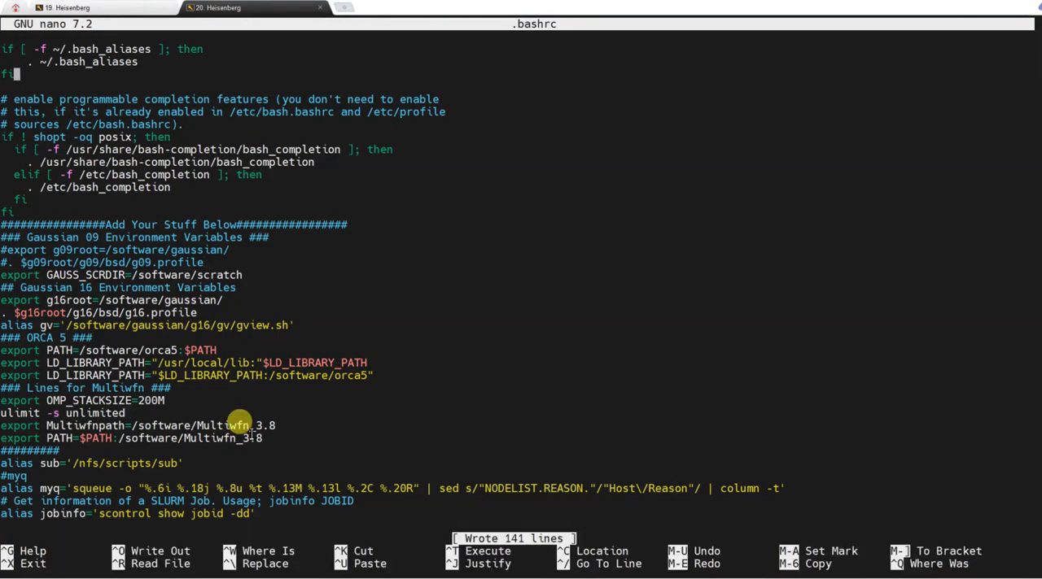
# - Leave nano, source .bashrc, and test-launch g16 and orca from the shell
pyautogui.press('Ctrl+X')
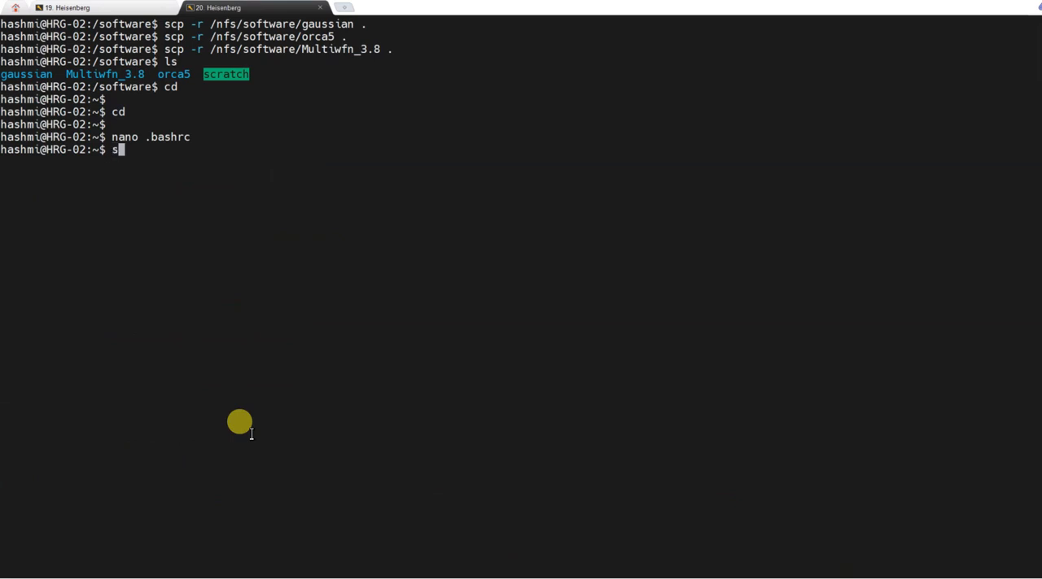
pyautogui.write('ource .bashrc')
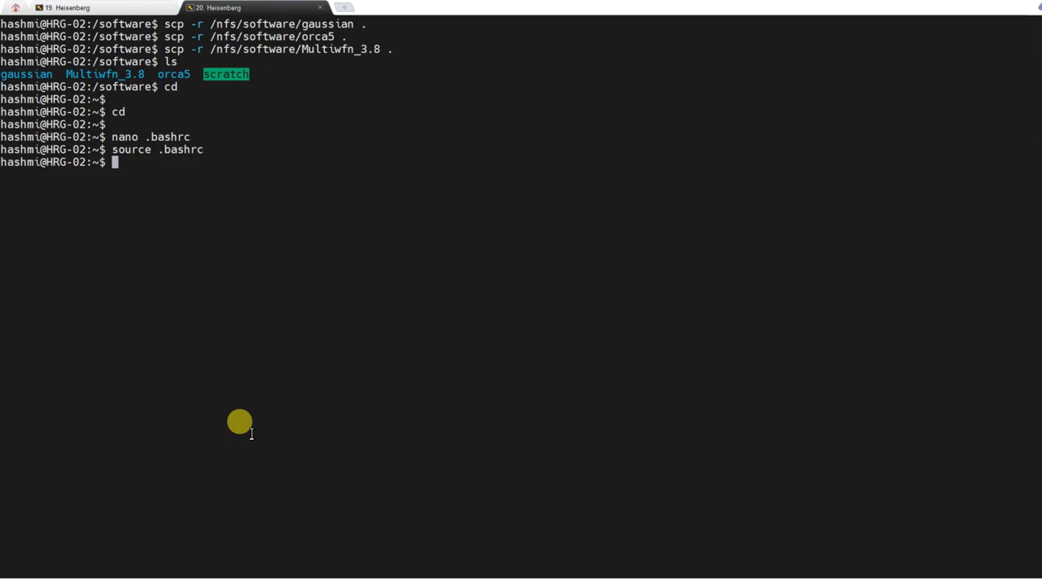
pyautogui.write('g16')
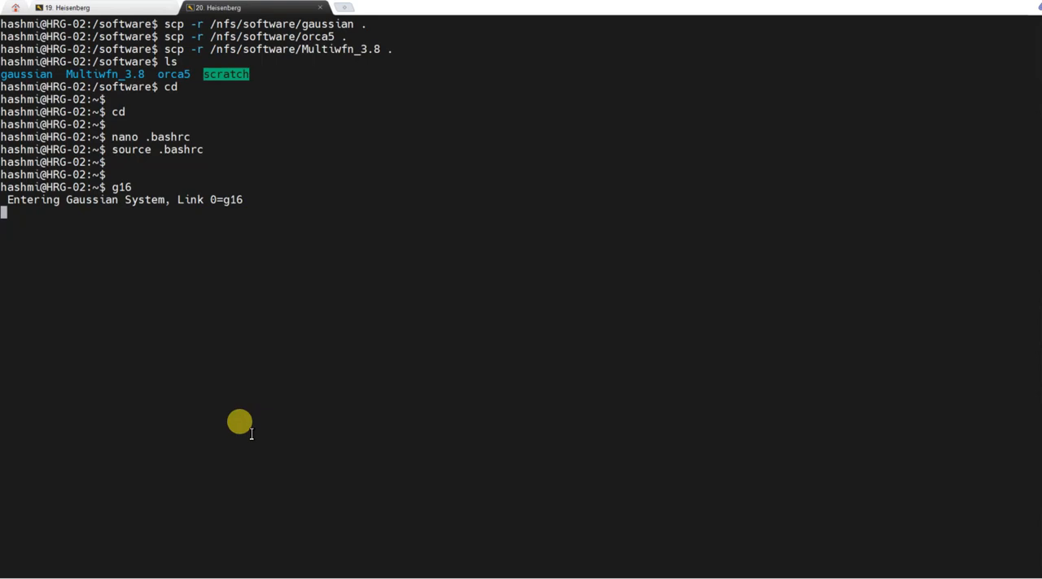
pyautogui.press('ctrl+c')
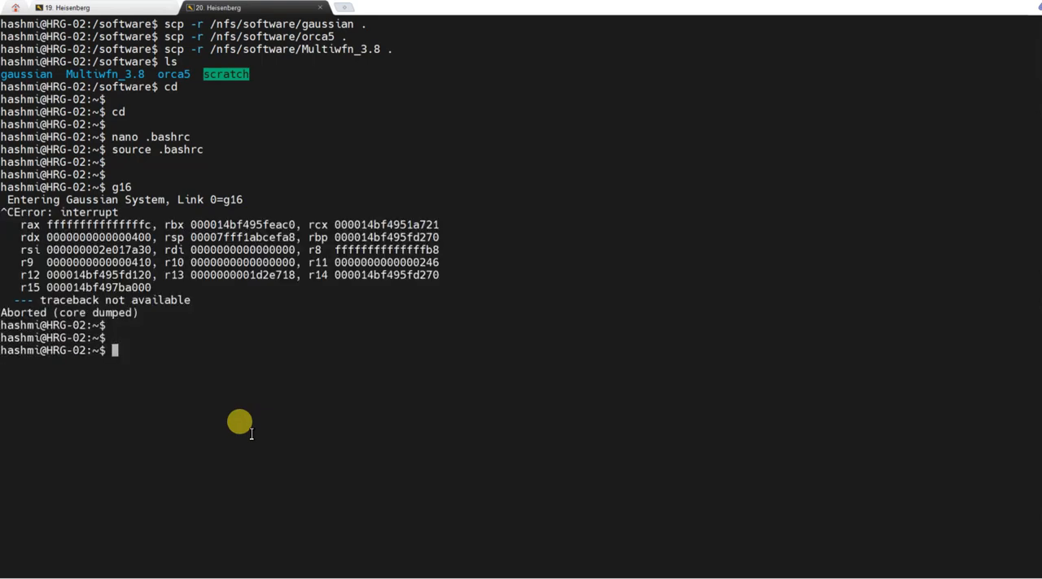
pyautogui.write('orca')
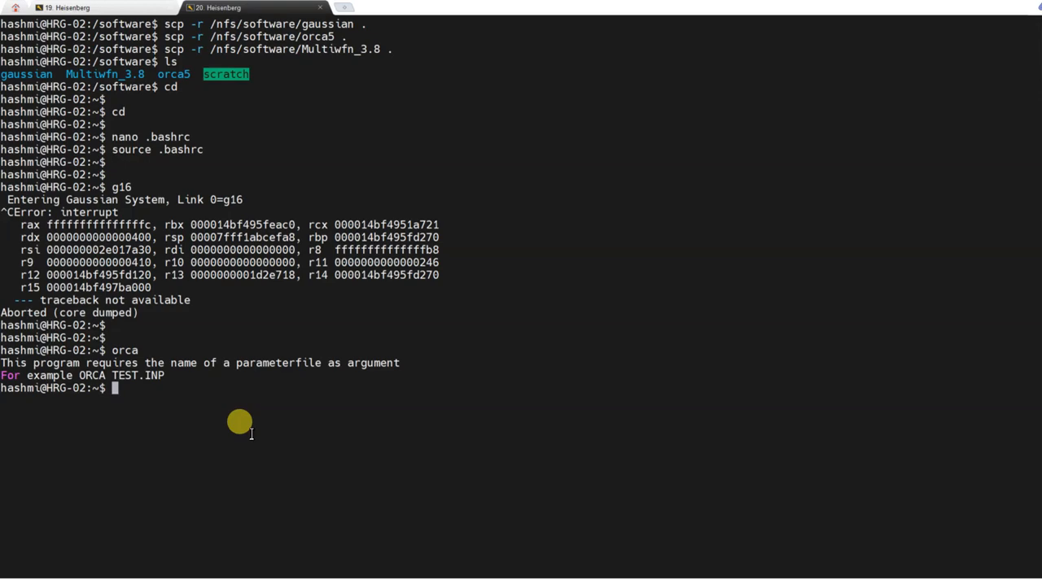
pyautogui.write('sudo')
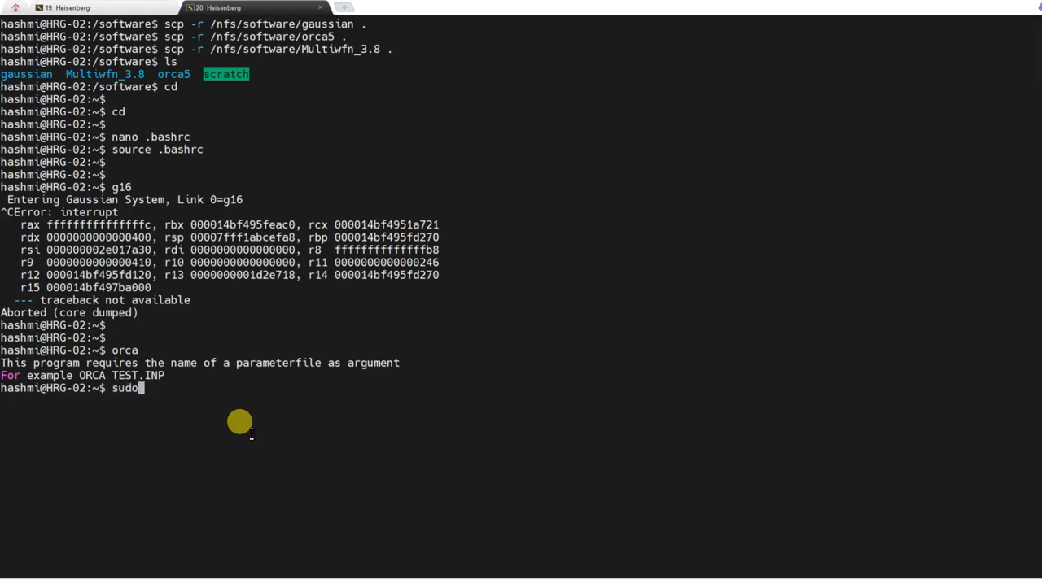
# - Install gromacs via sudo apt install and run gmx to show its usage help
pyautogui.write('apt ins')
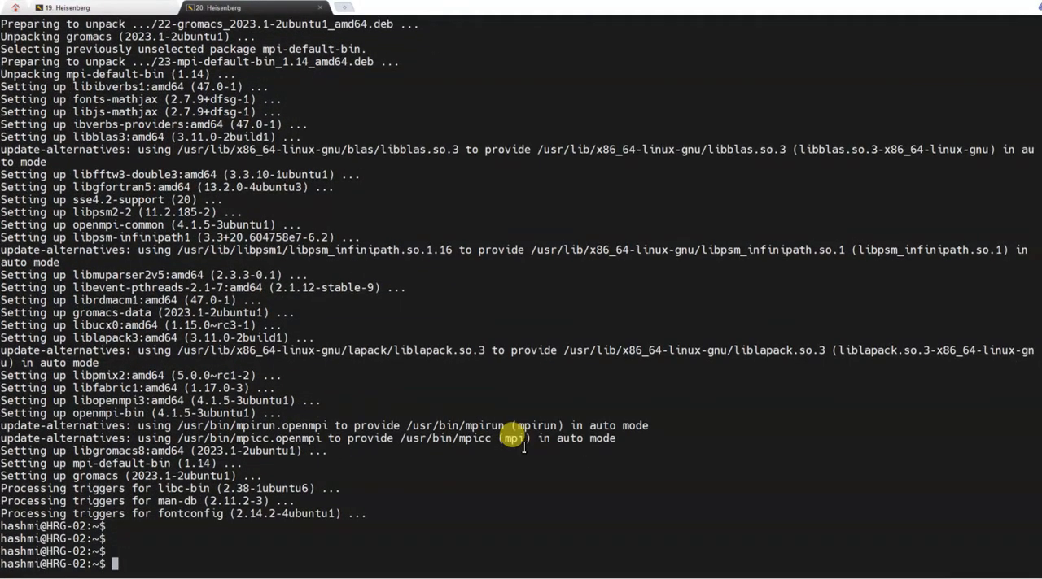
pyautogui.write('gmx')
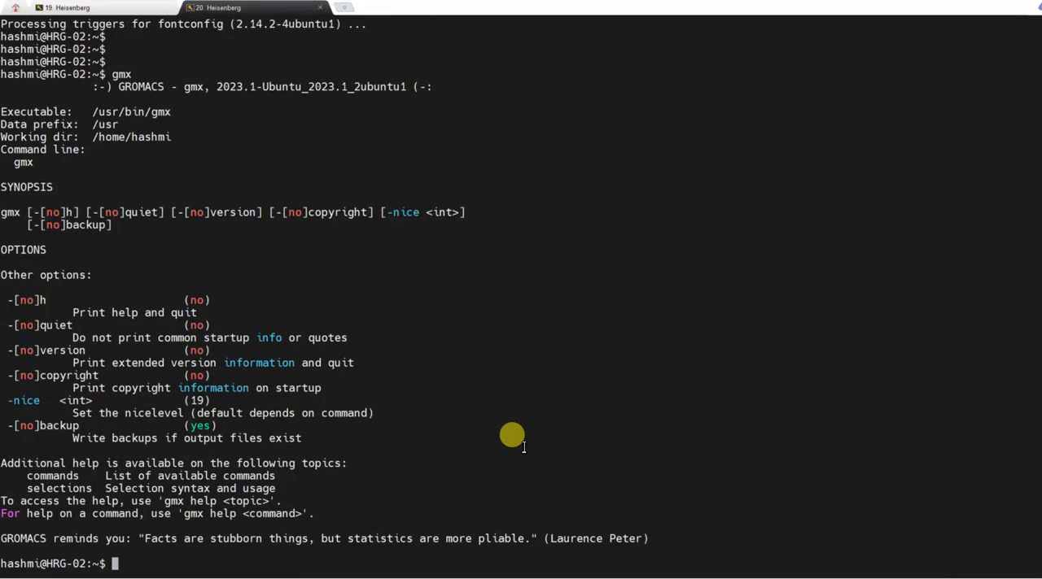
pyautogui.moveTo(153, 98)
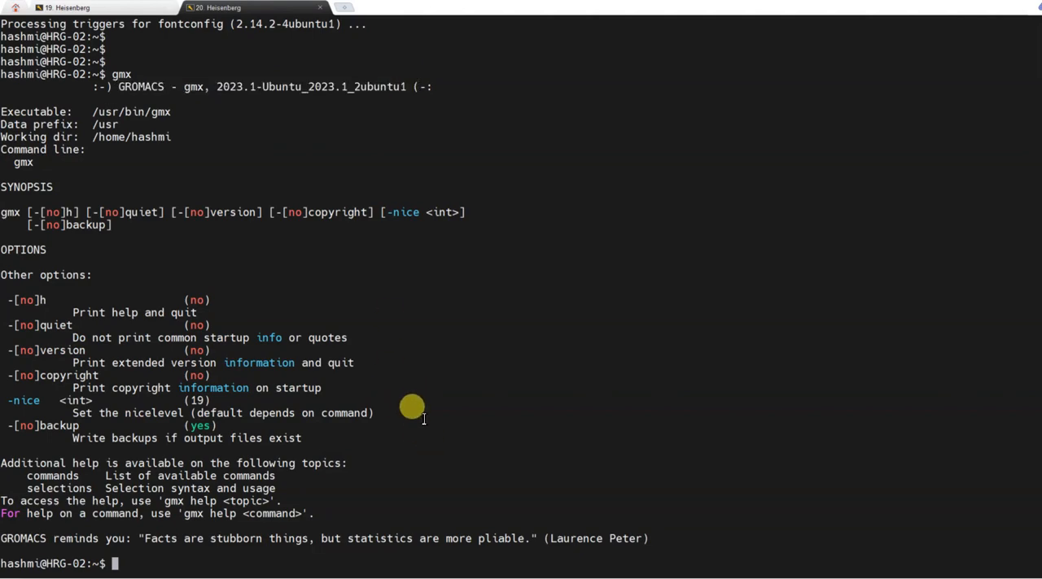
pyautogui.moveTo(425, 363)
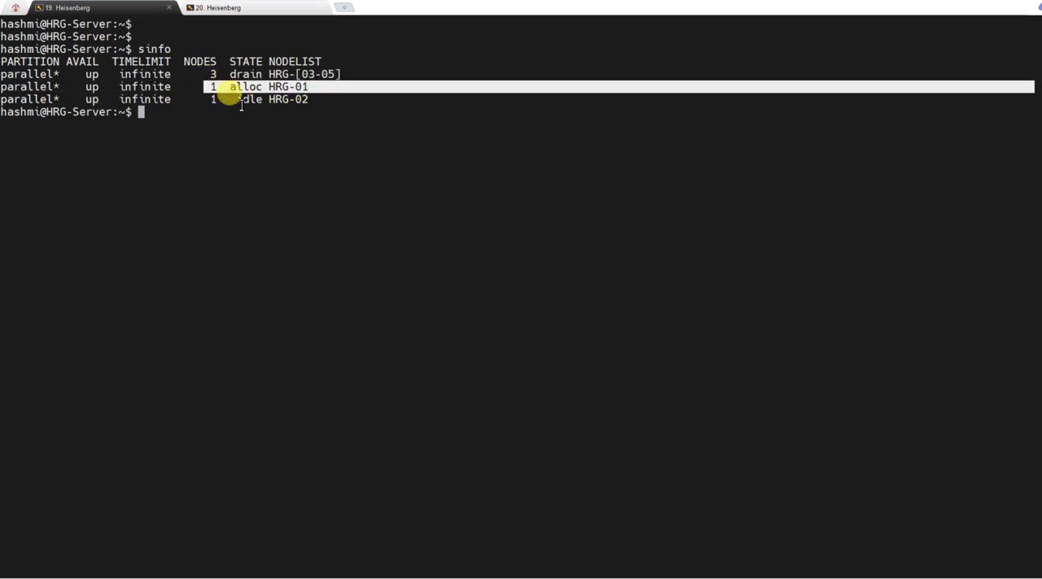
# - Run sinfo on HRG-Server to list partitions with node HRG-02 idle
pyautogui.doubleClick(280, 88)
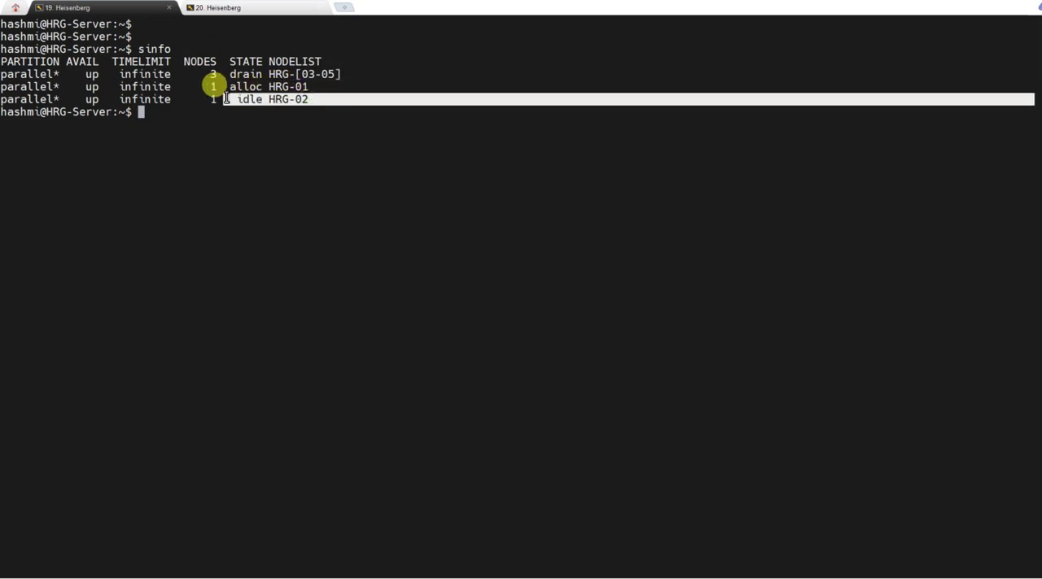
pyautogui.moveTo(236, 44)
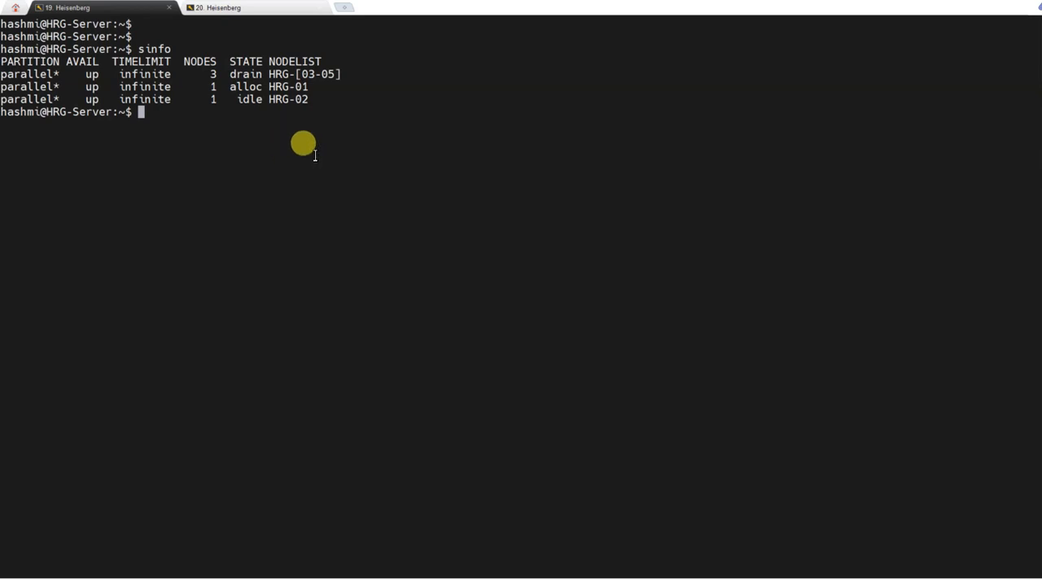
pyautogui.moveTo(244, 143)
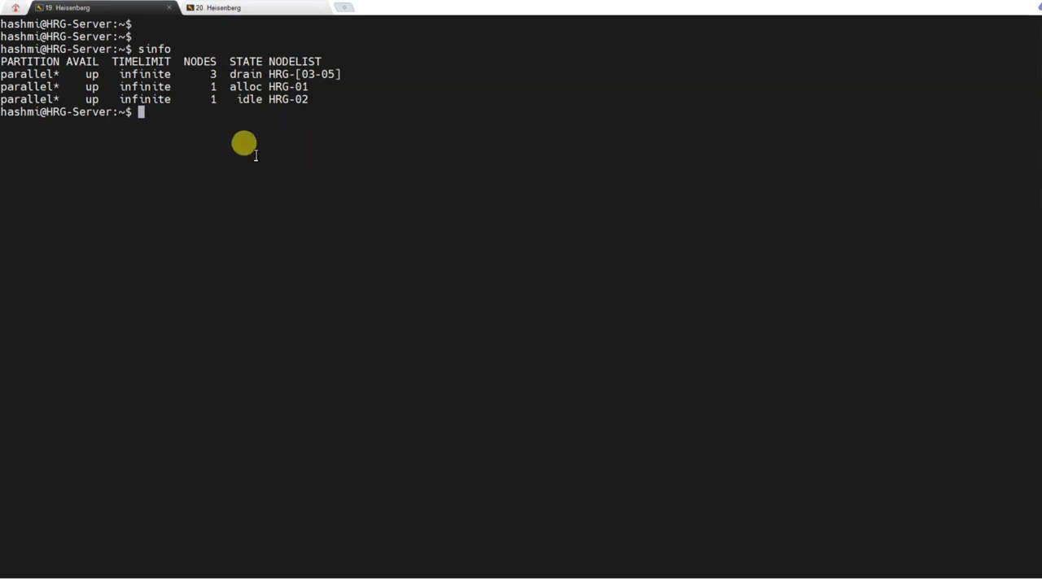